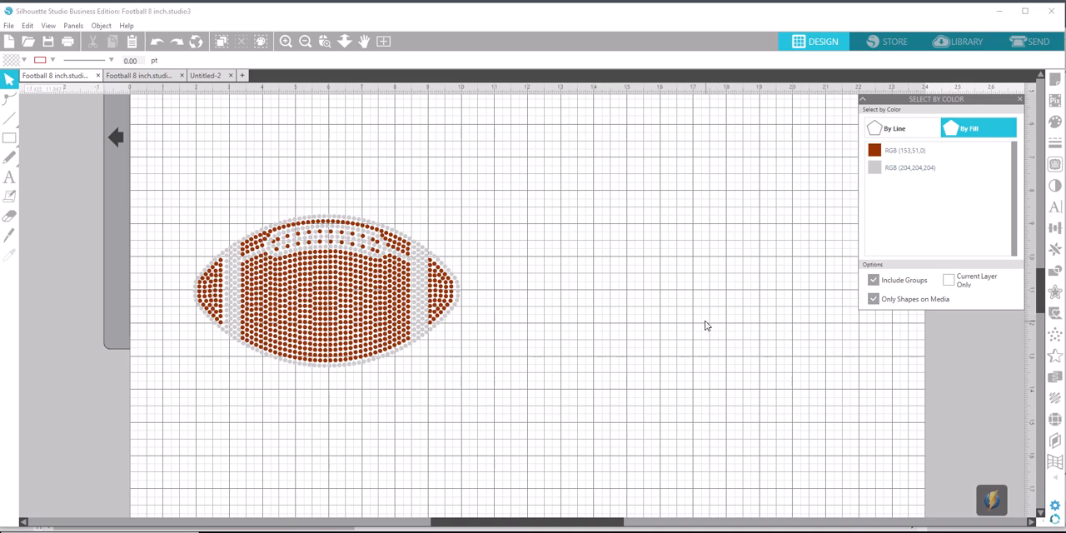
mouse_move(277, 101)
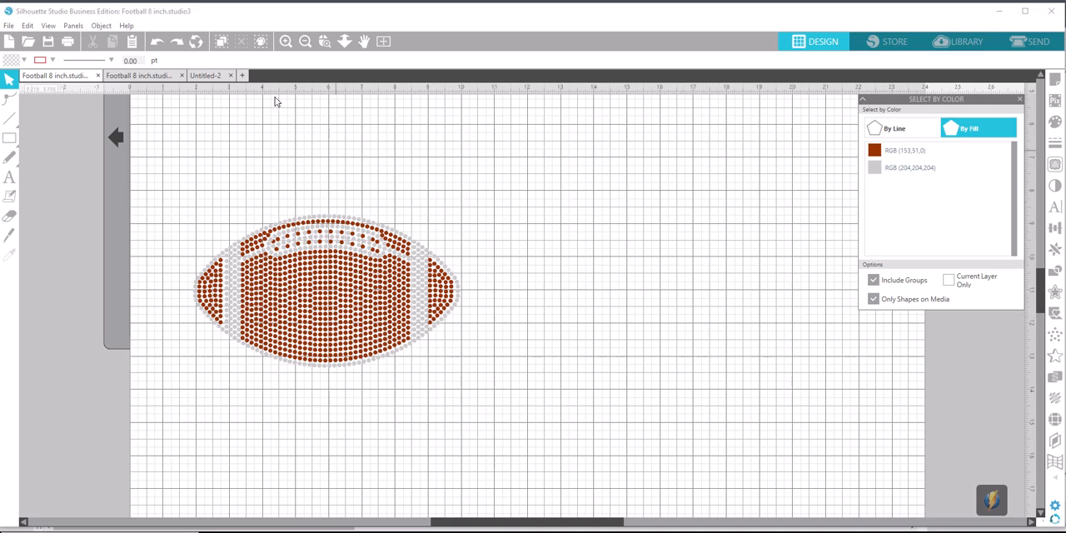
mouse_move(261, 41)
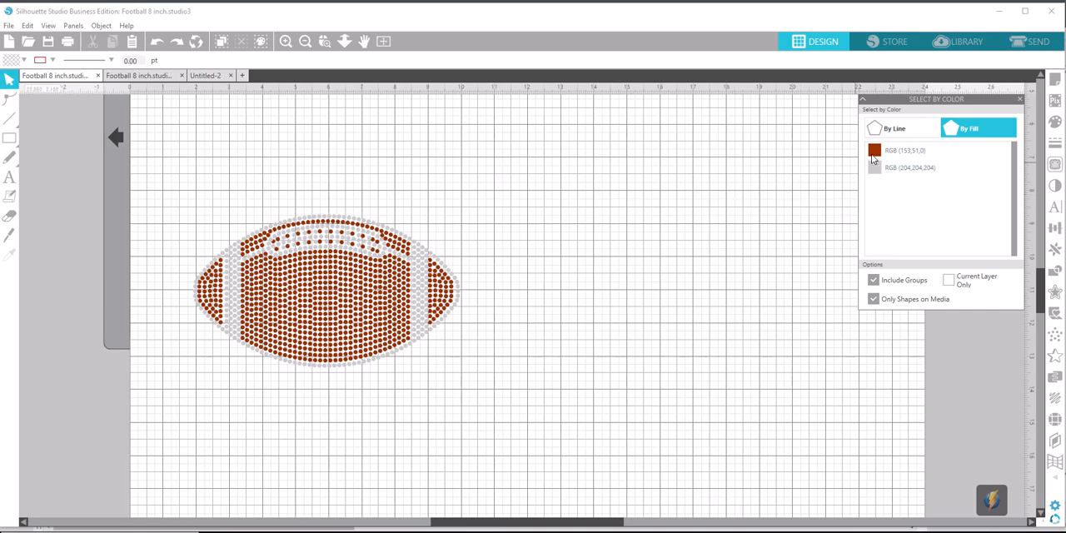
Select every brown RGB (153,51,0) rhinestone using its Select by Color swatch
left_click(872, 150)
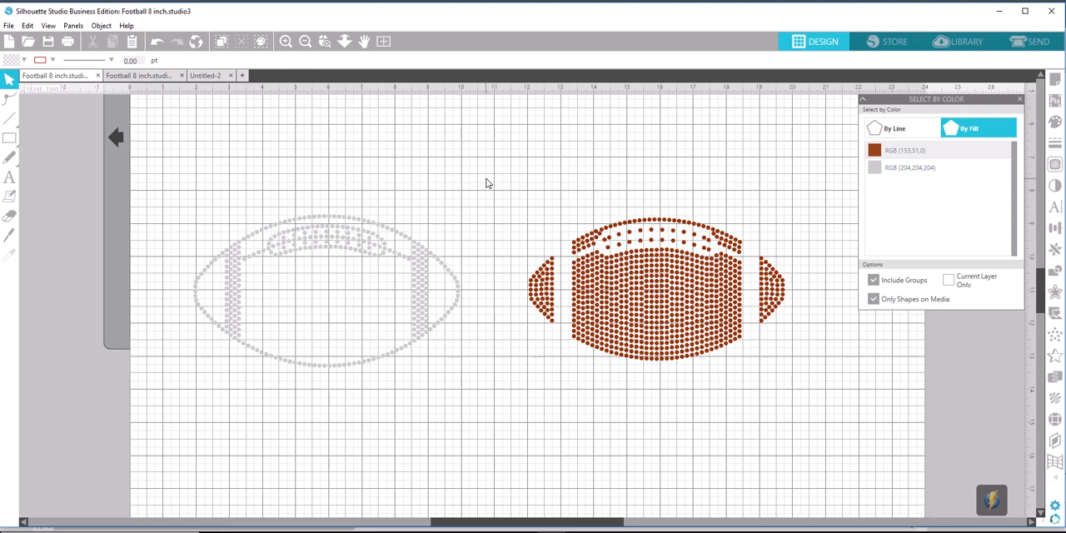
mouse_move(504, 204)
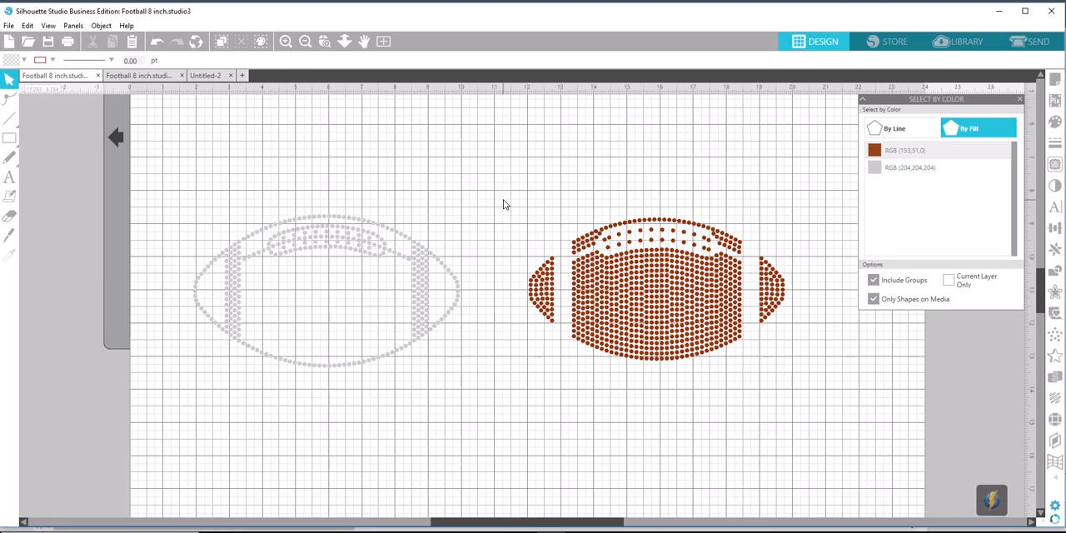
mouse_move(498, 191)
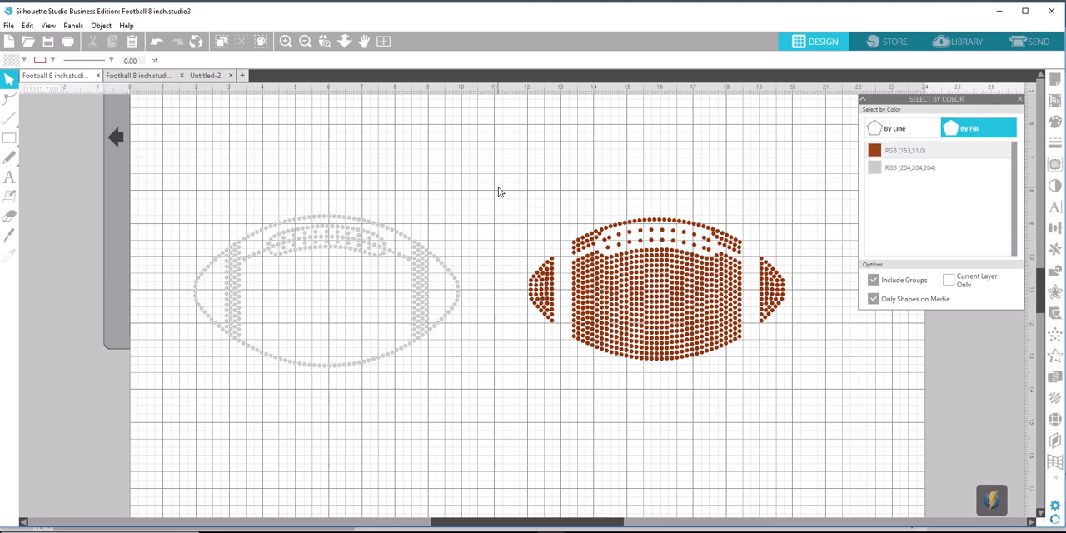
mouse_move(498, 199)
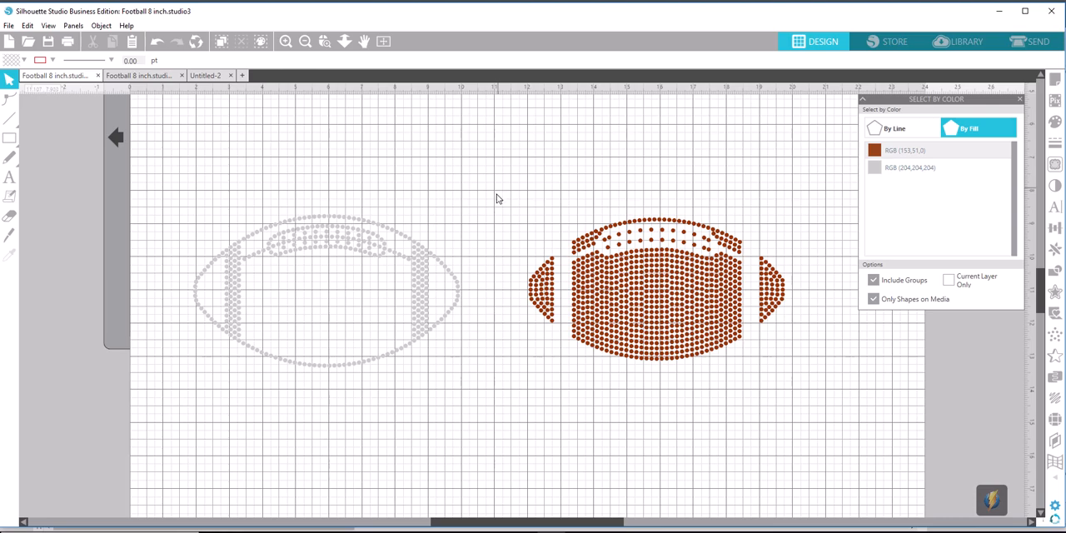
mouse_move(514, 377)
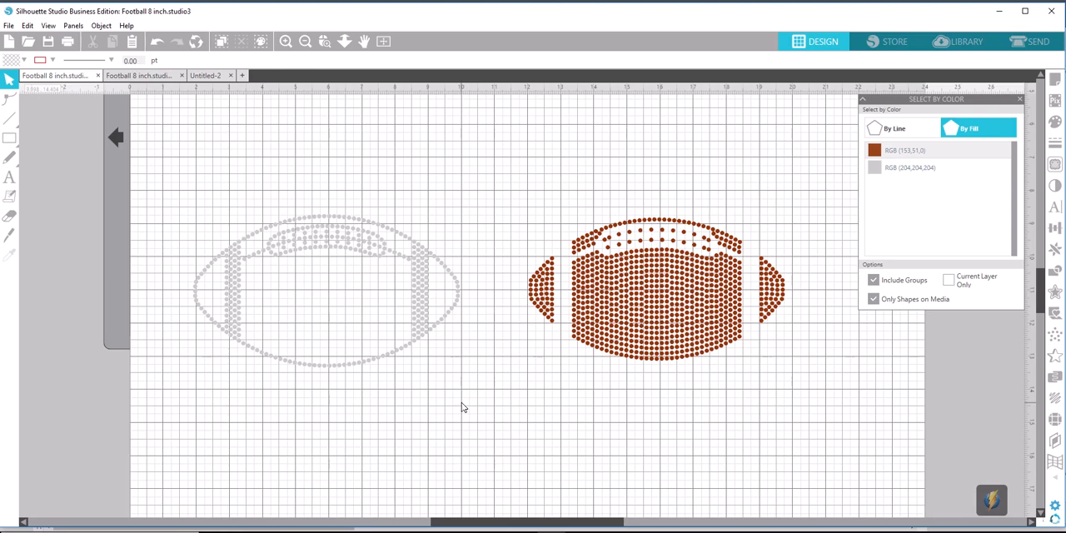
mouse_move(500, 297)
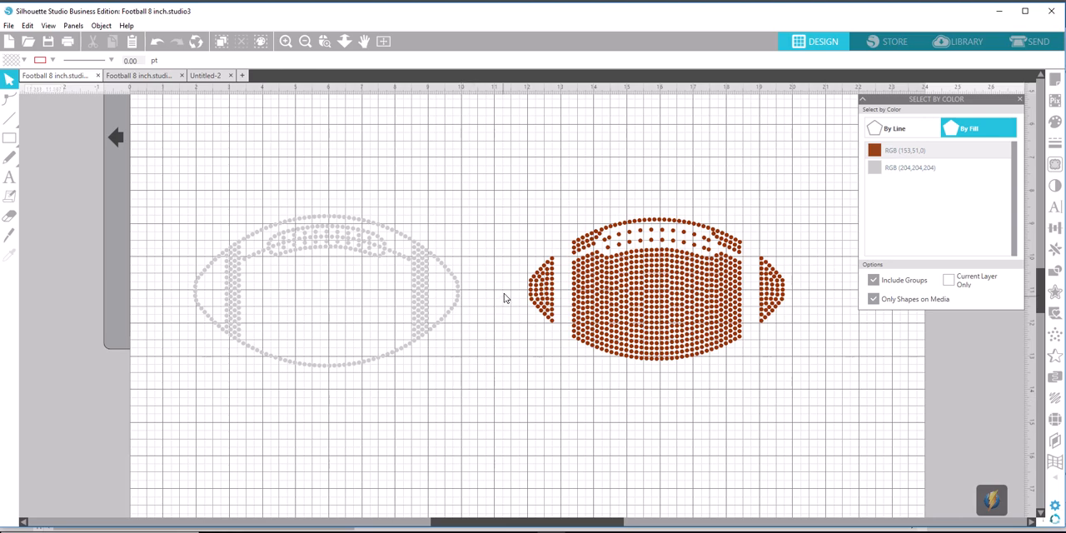
mouse_move(499, 184)
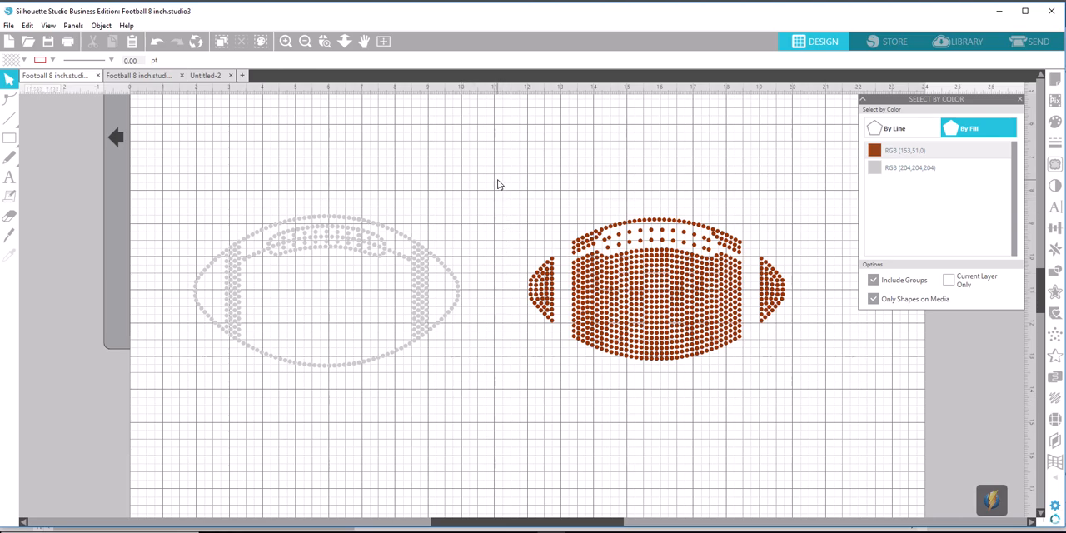
mouse_move(664, 296)
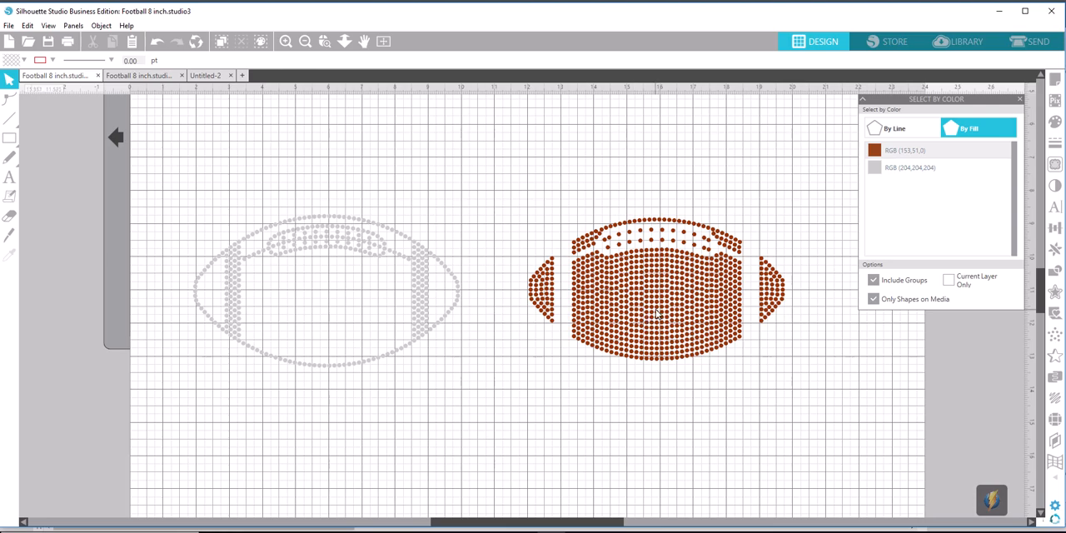
mouse_move(489, 186)
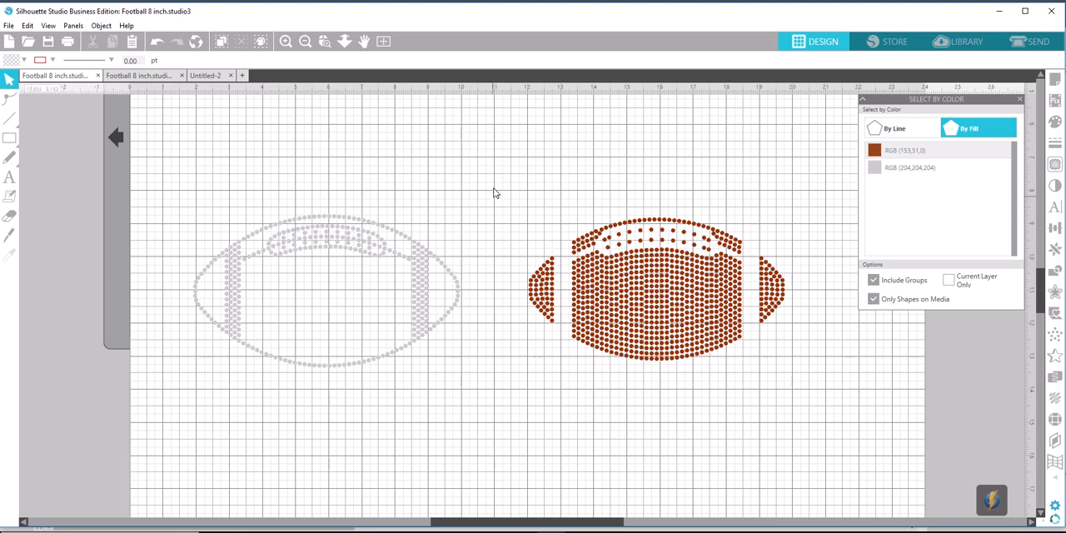
Reselect the brown stones and merge them with Object > Make Compound Path
left_click(875, 150)
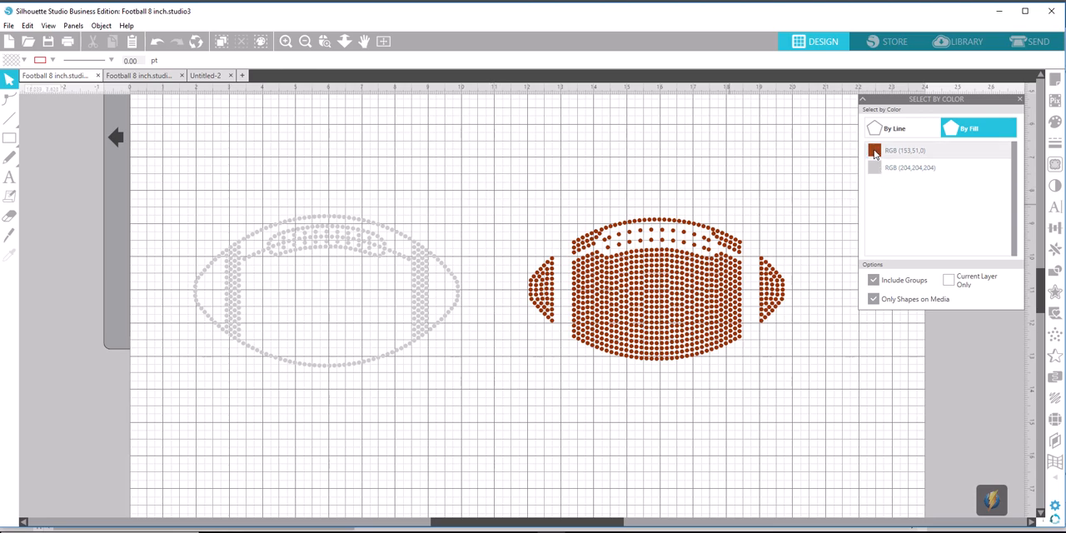
left_click(874, 150)
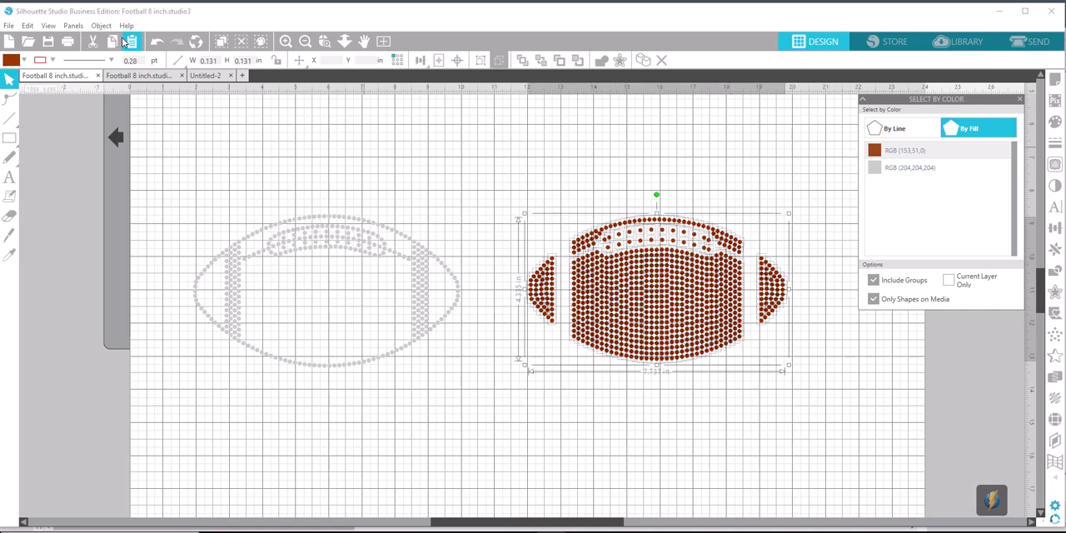
left_click(106, 26)
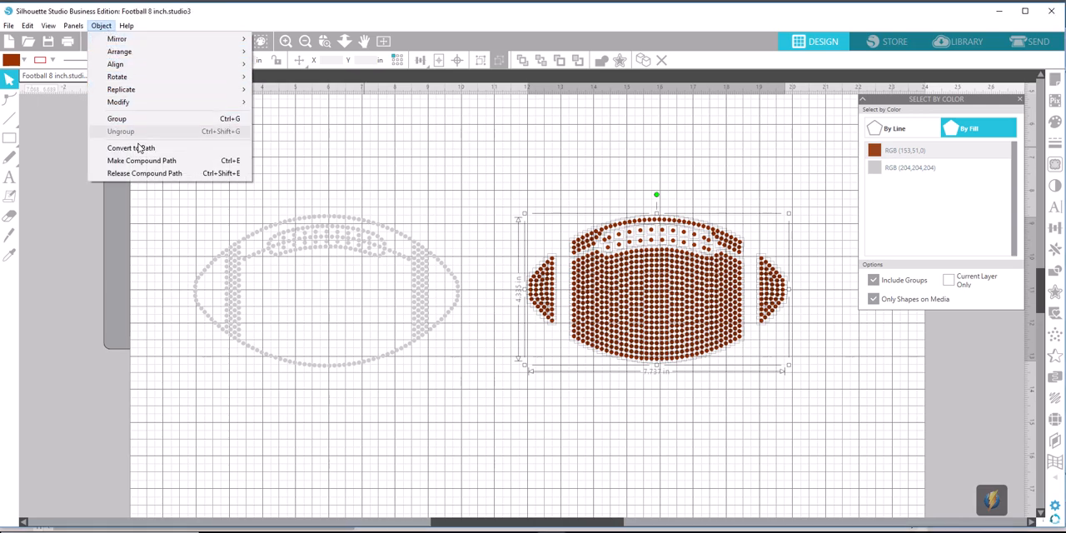
mouse_move(142, 160)
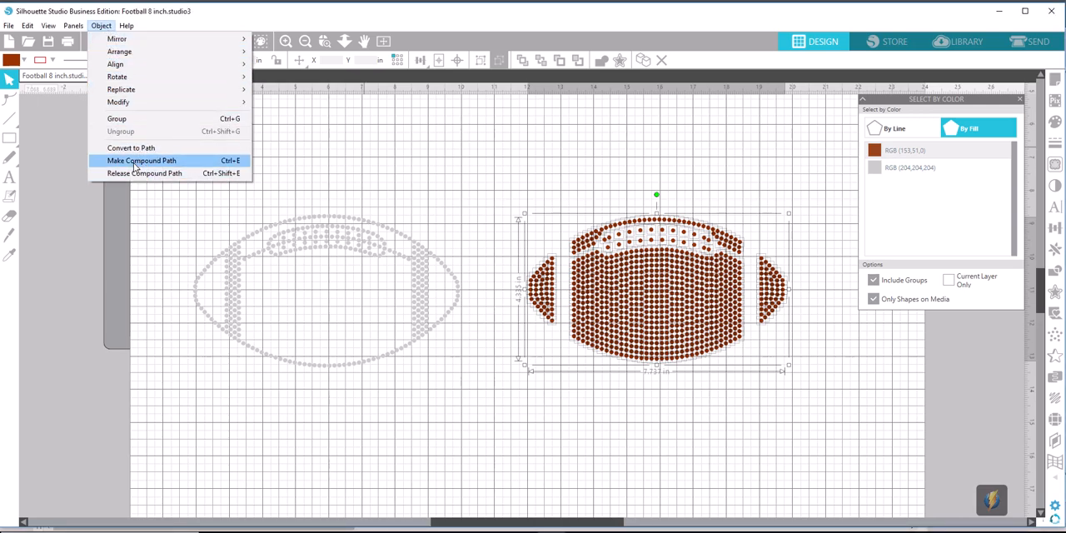
left_click(141, 159)
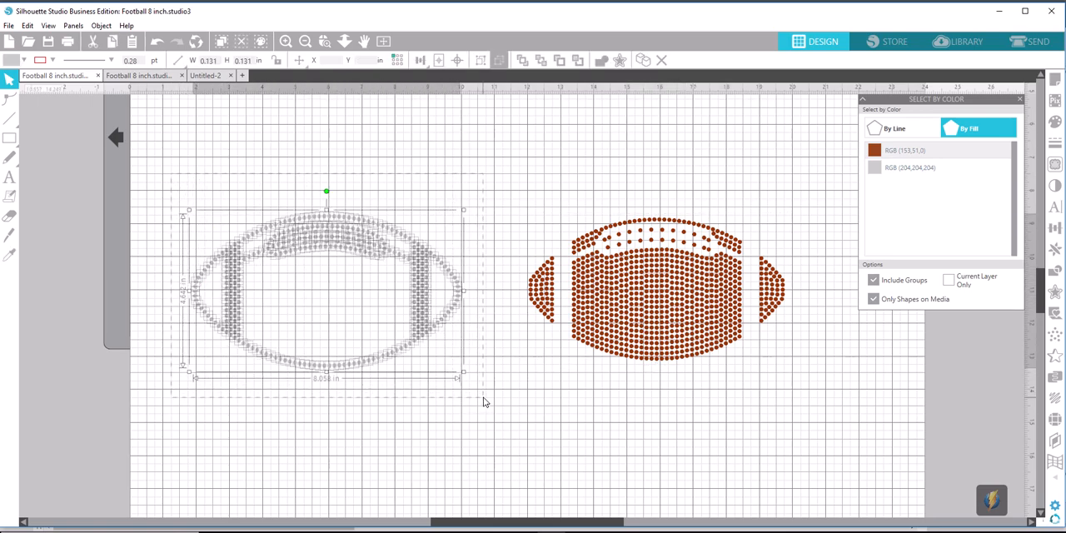
mouse_move(370, 273)
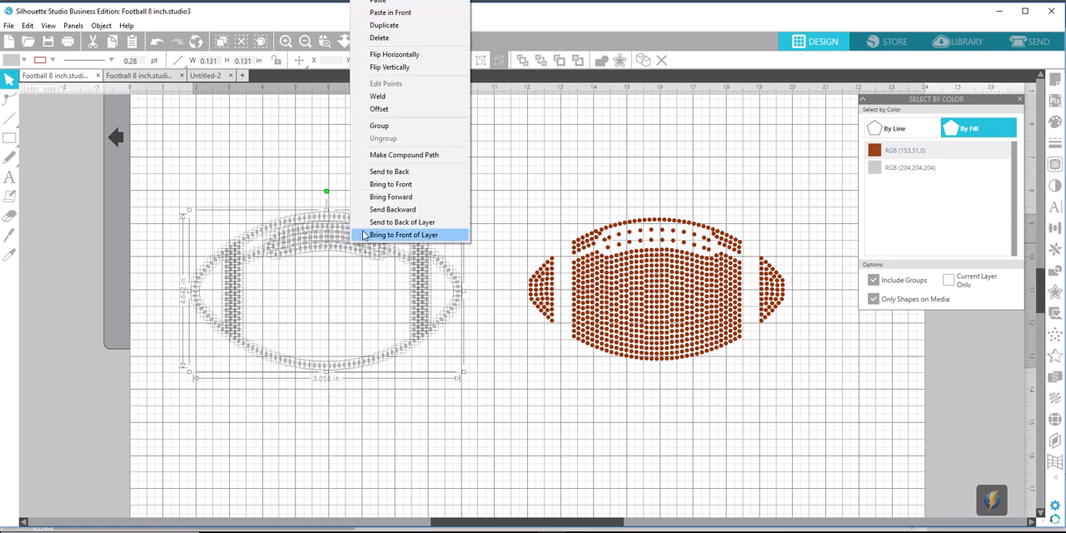
mouse_move(404, 155)
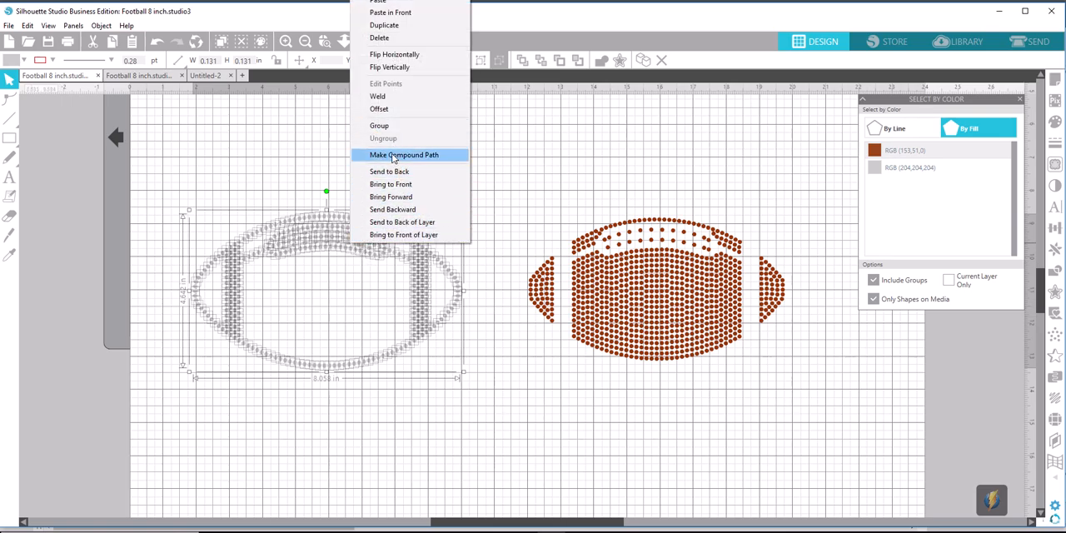
Merge the gray outline rhinestones into one compound path
left_click(413, 155)
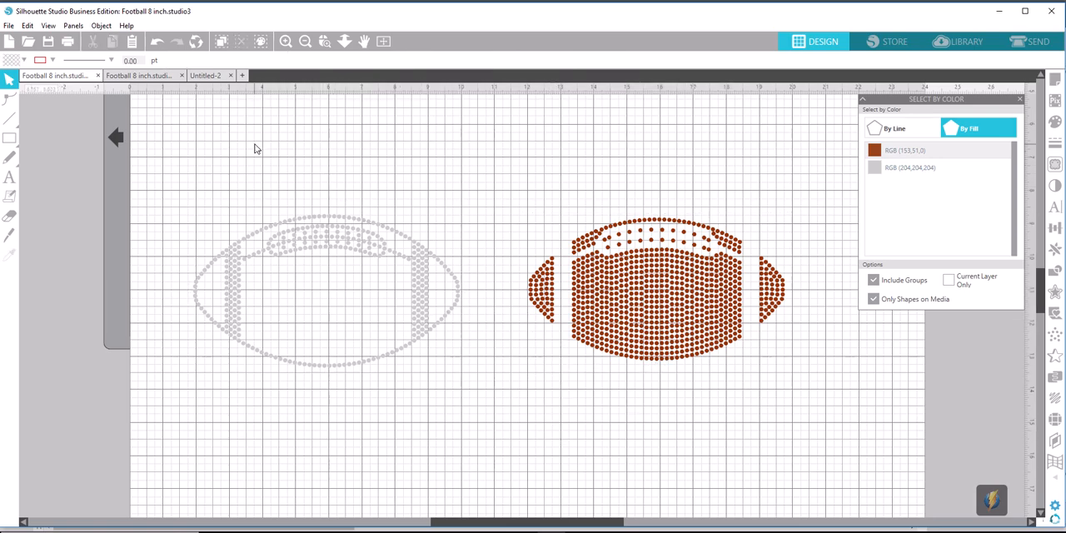
left_click(12, 25)
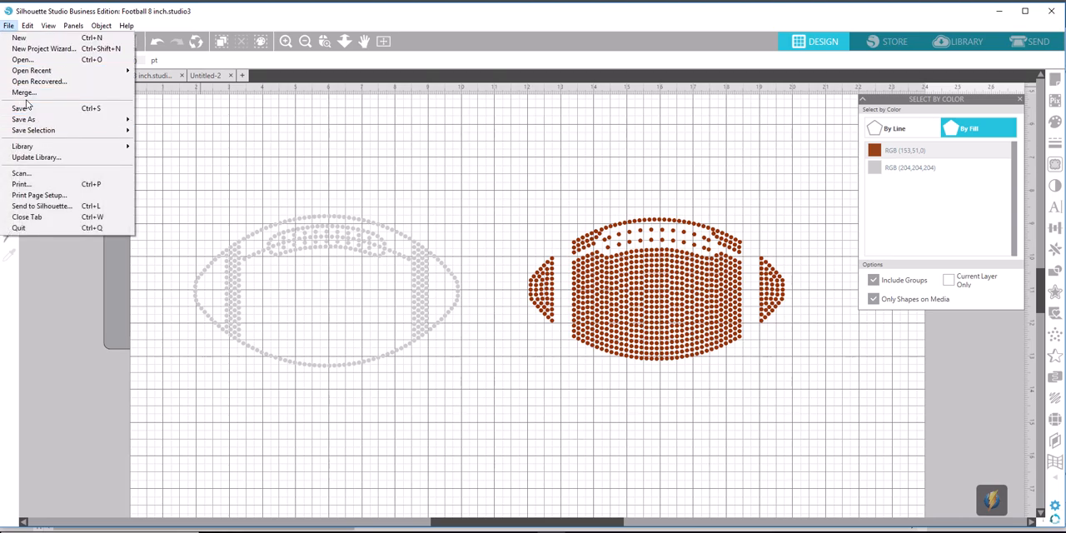
mouse_move(34, 120)
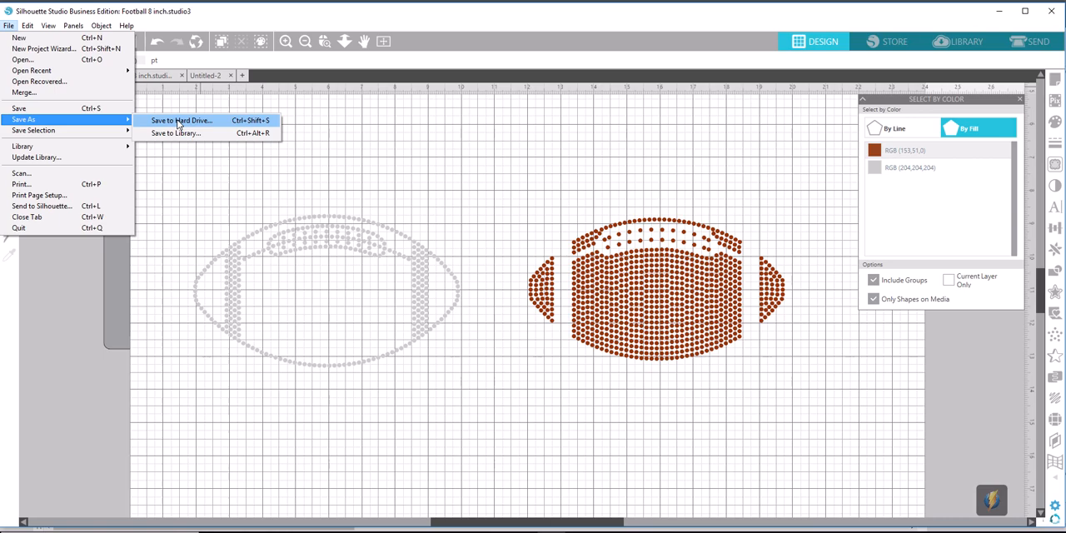
Save the design to the computer as an SVG file named 'Football BE'
left_click(183, 120)
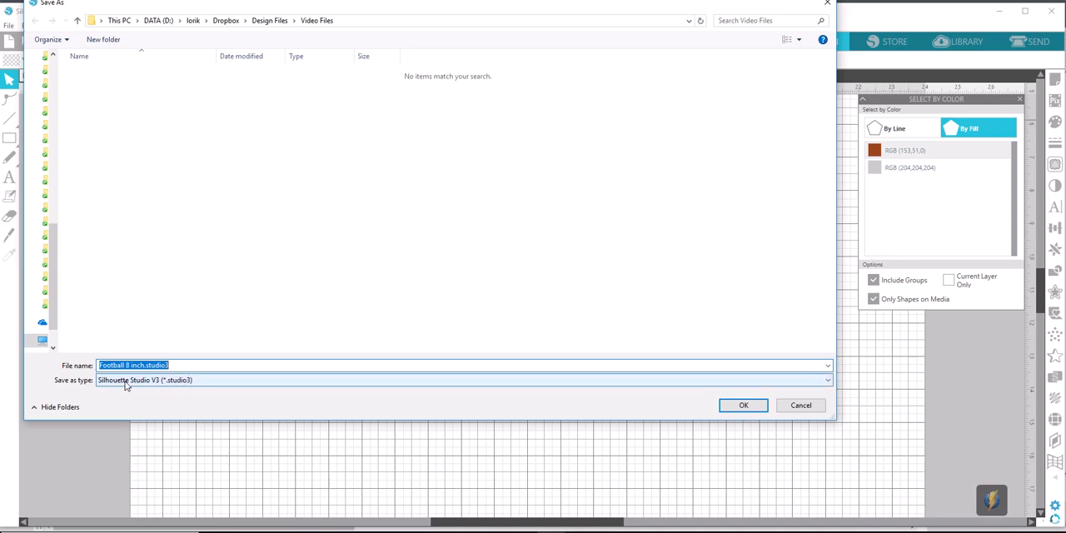
mouse_move(176, 389)
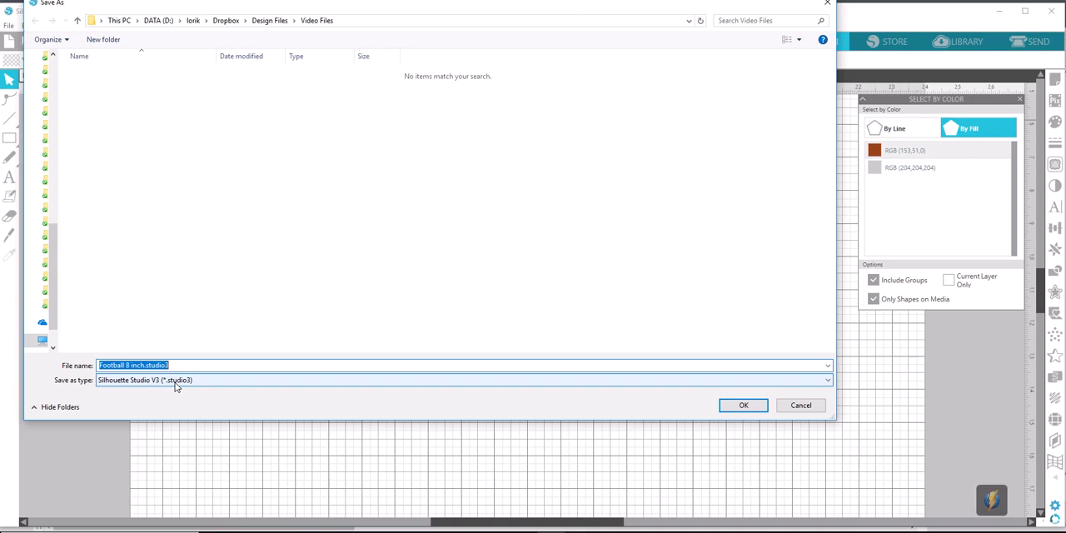
mouse_move(691, 394)
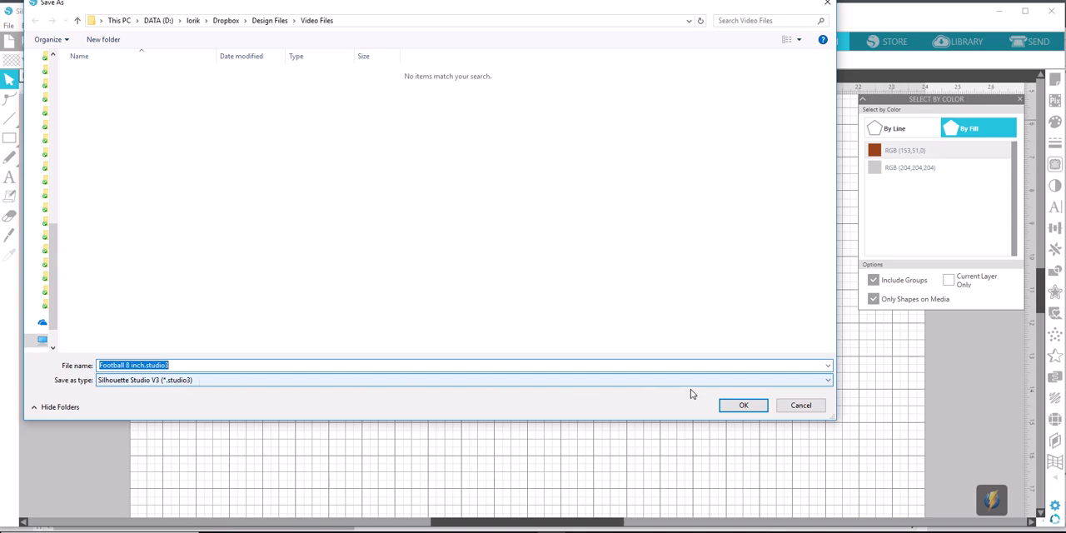
mouse_move(716, 387)
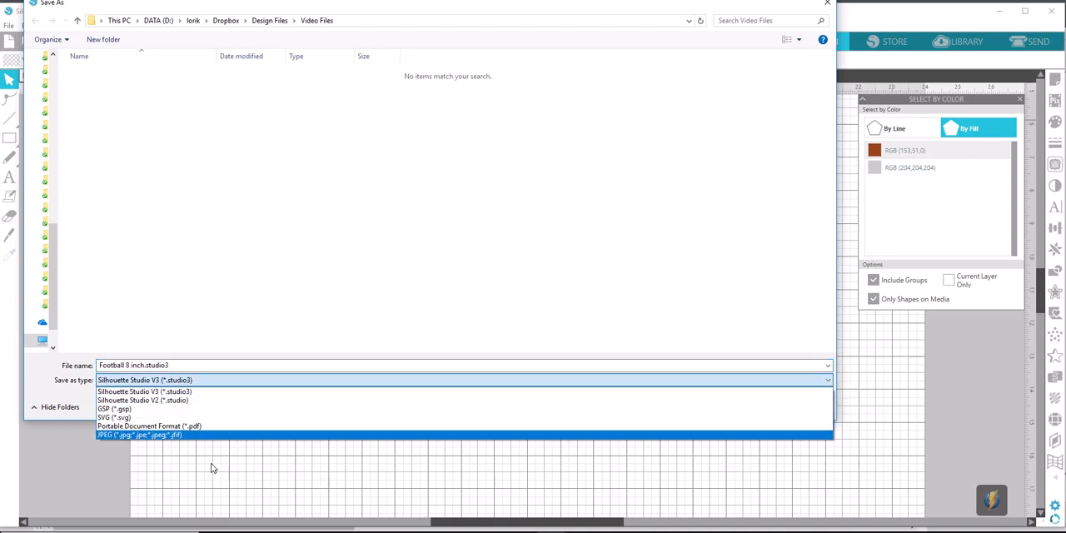
mouse_move(121, 402)
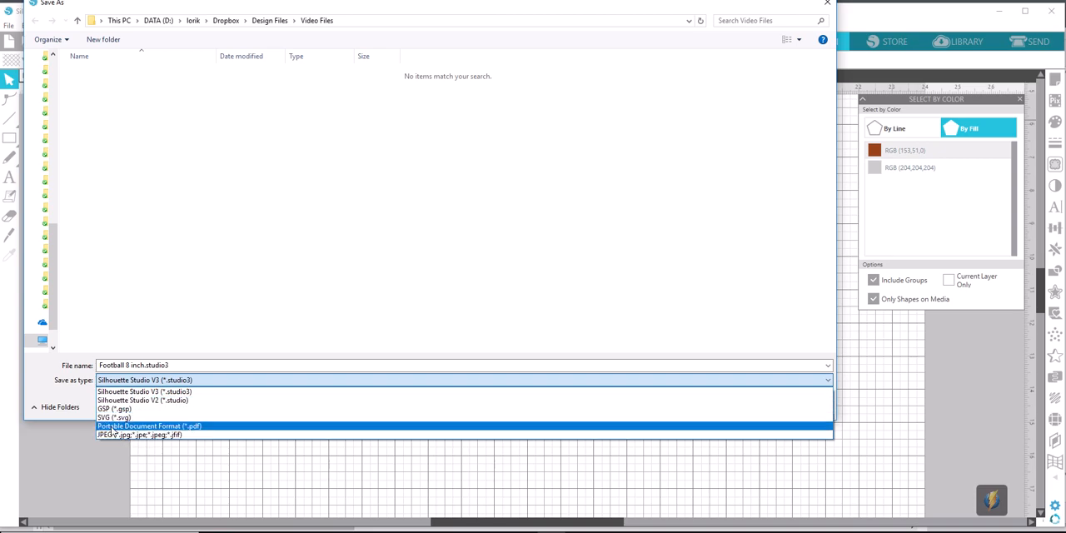
mouse_move(112, 418)
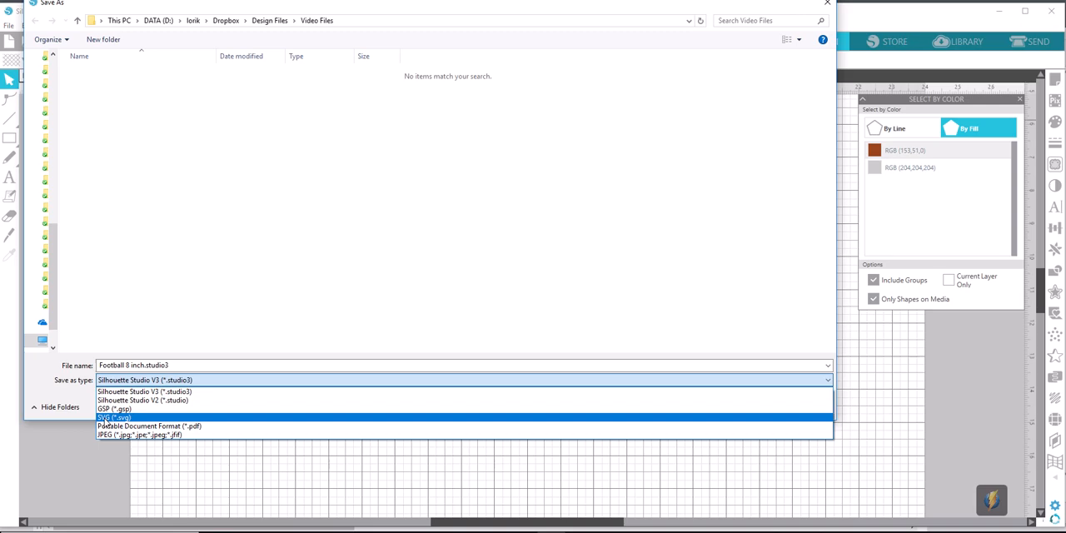
left_click(108, 416)
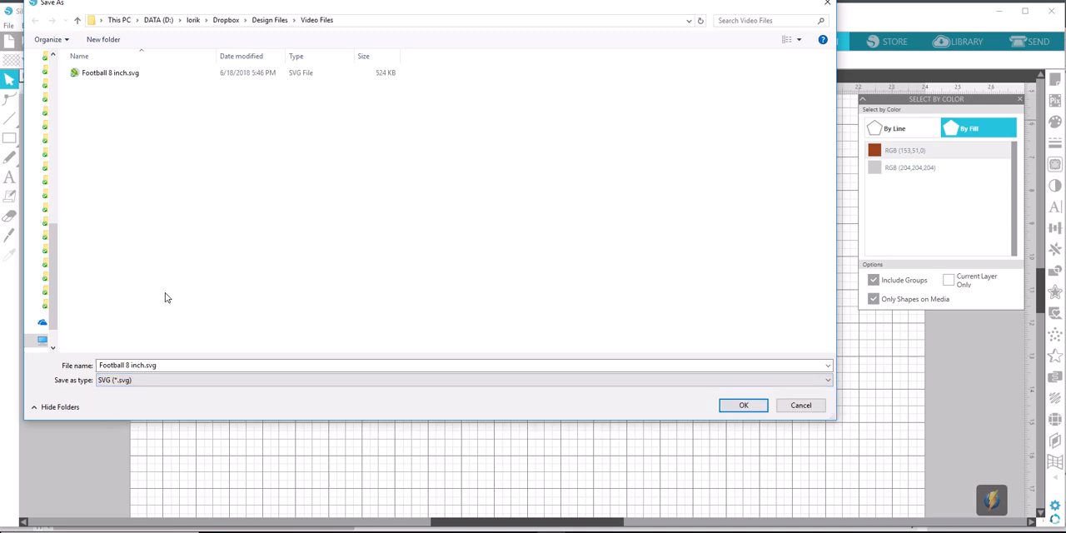
mouse_move(263, 404)
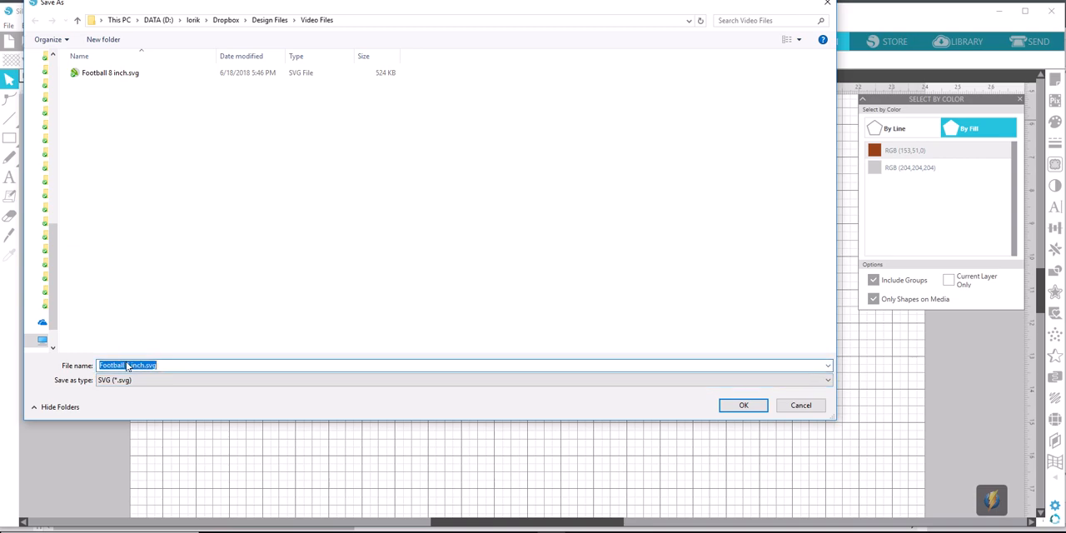
type("Football BE")
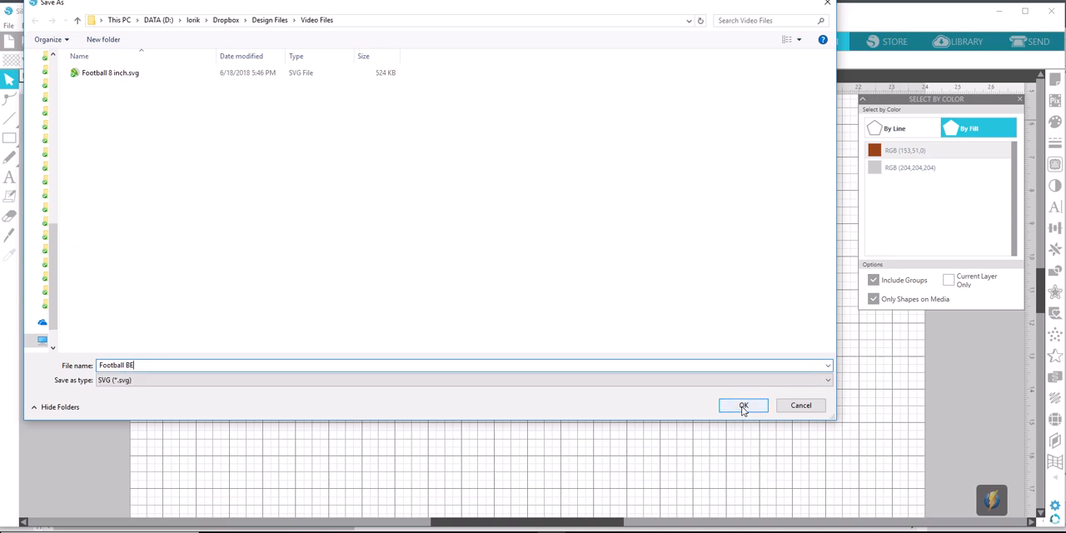
left_click(744, 406)
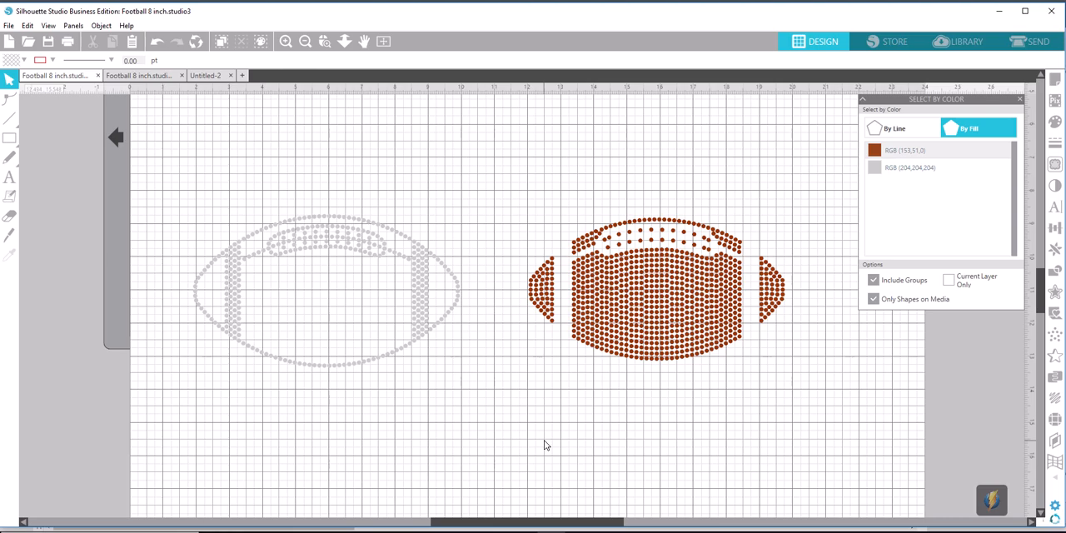
mouse_move(521, 219)
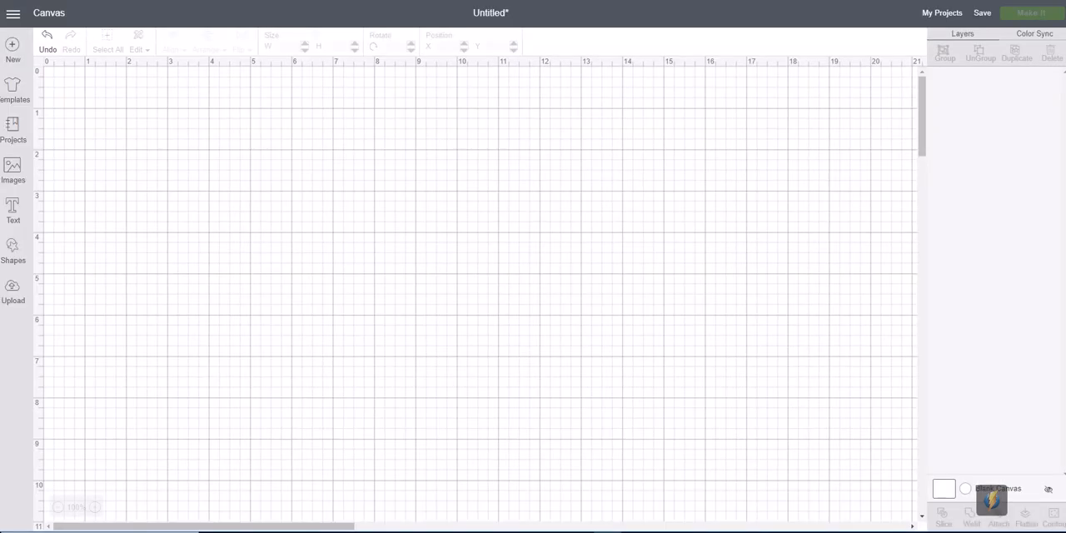
mouse_move(412, 347)
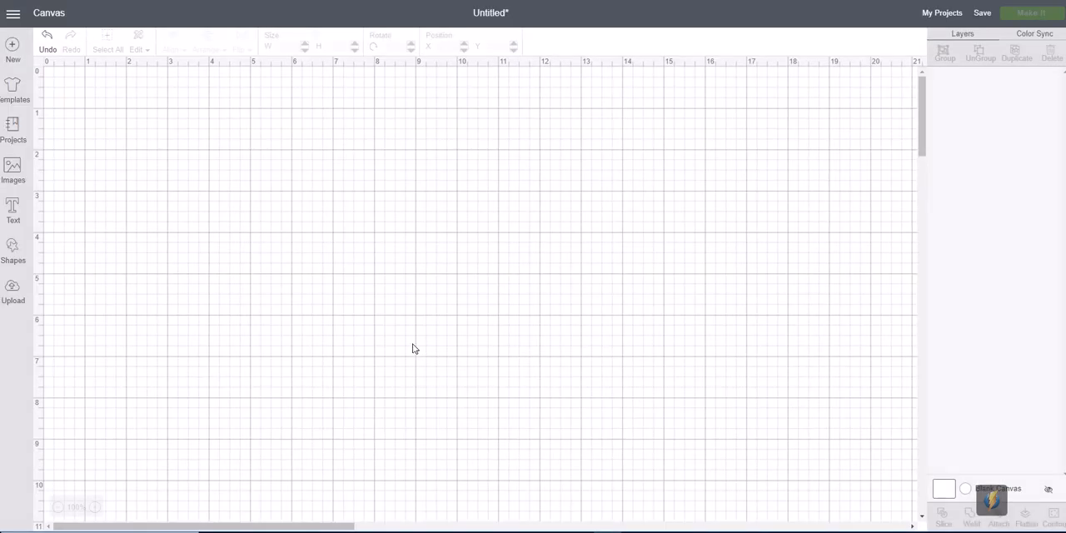
mouse_move(27, 285)
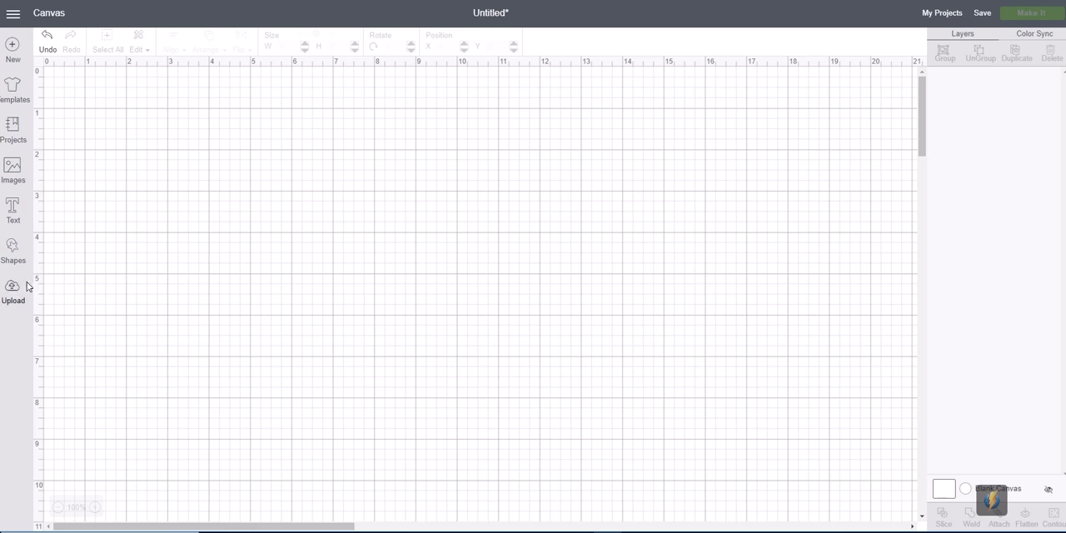
Open the Upload page from the left sidebar of the blank canvas
left_click(12, 287)
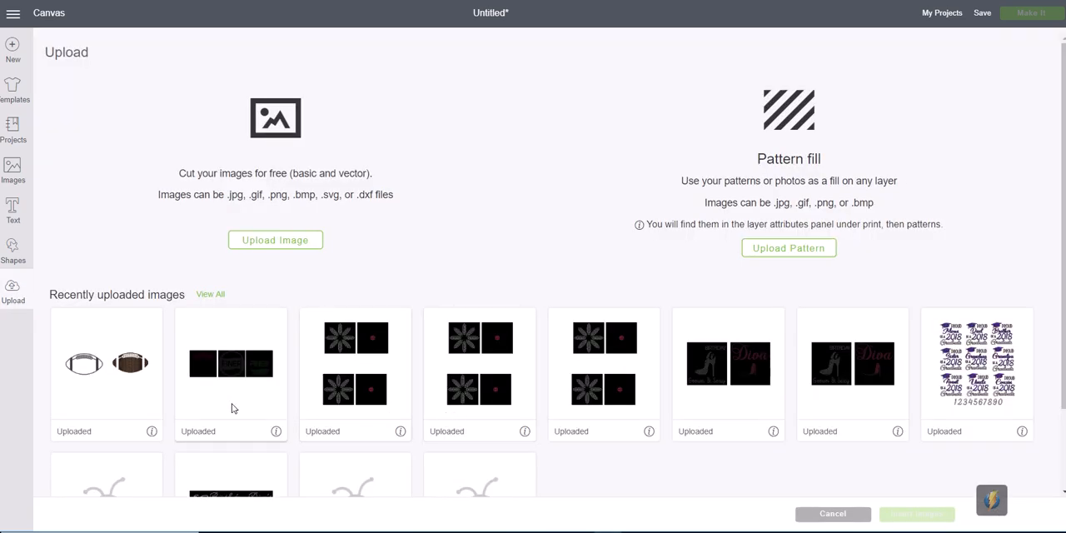
mouse_move(134, 337)
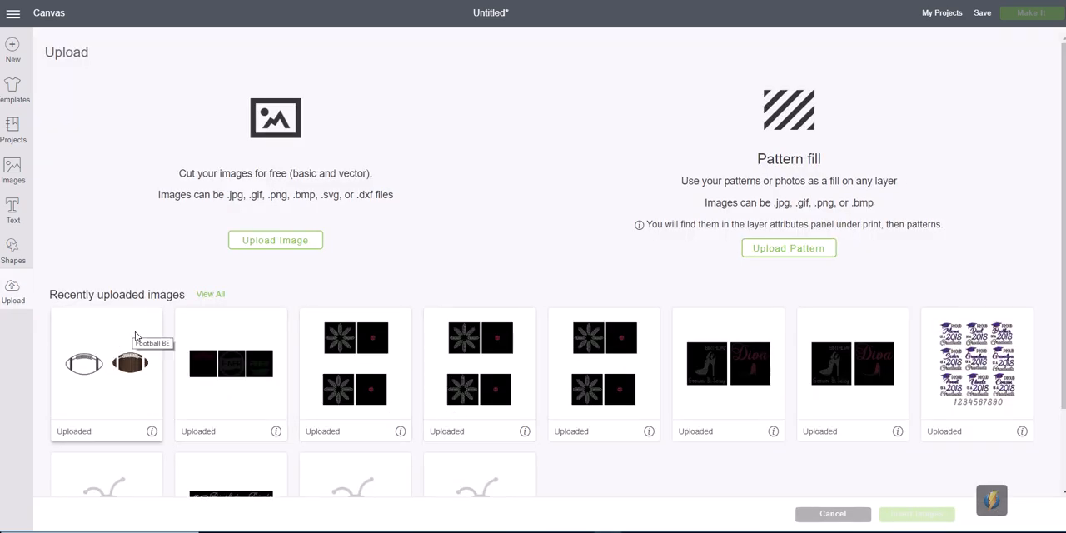
mouse_move(87, 395)
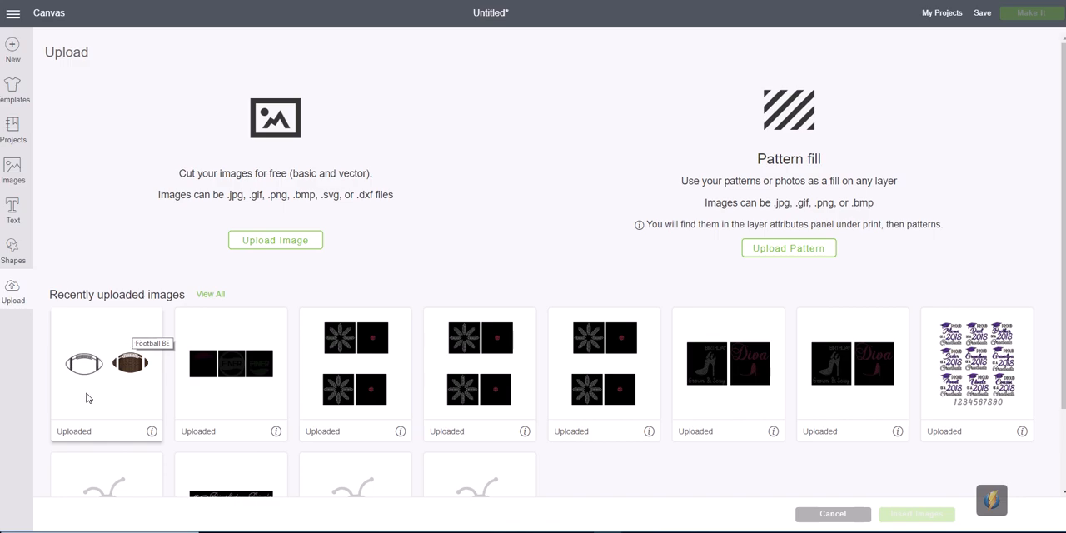
mouse_move(138, 385)
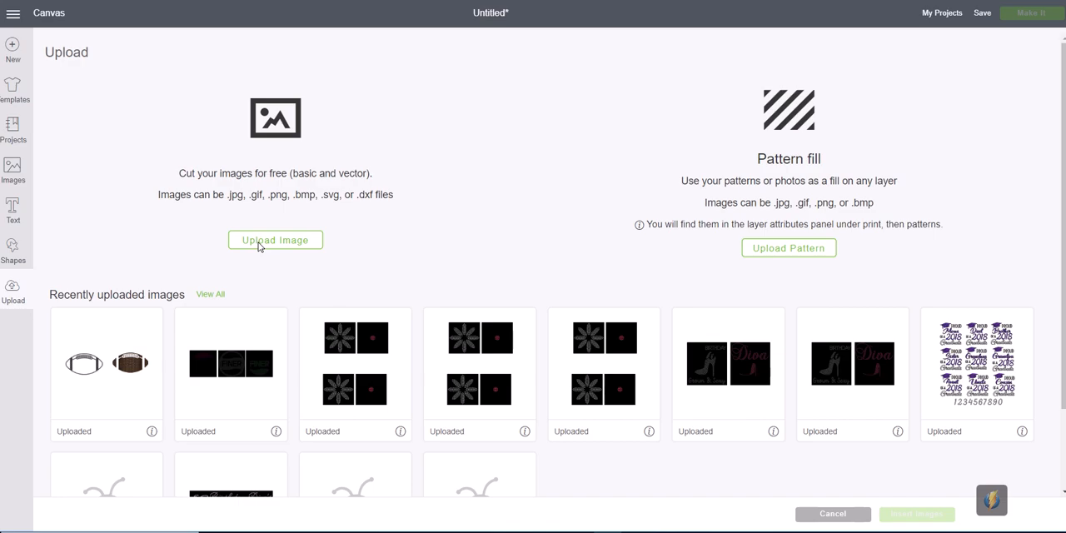
mouse_move(769, 479)
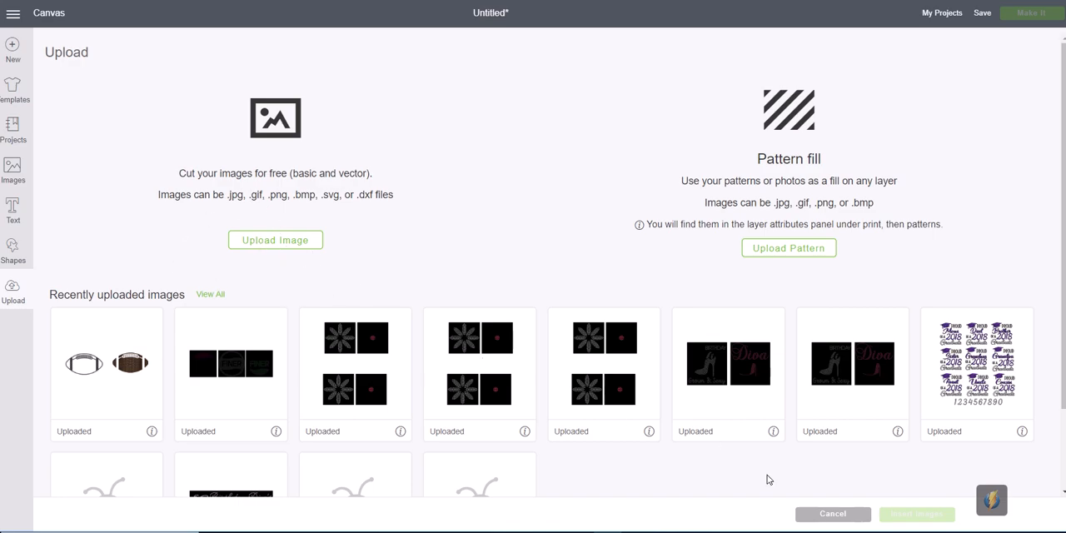
mouse_move(81, 409)
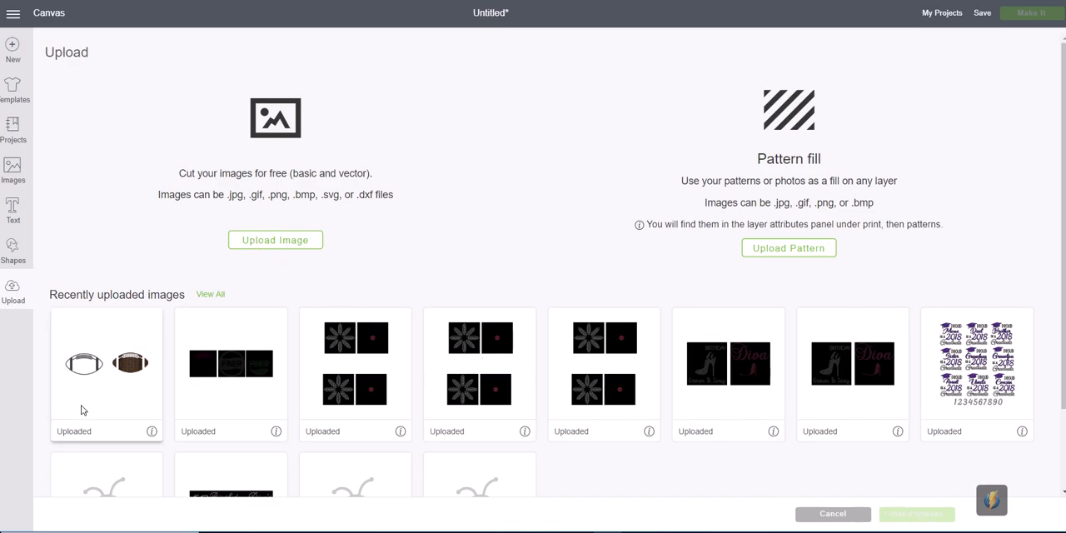
mouse_move(129, 386)
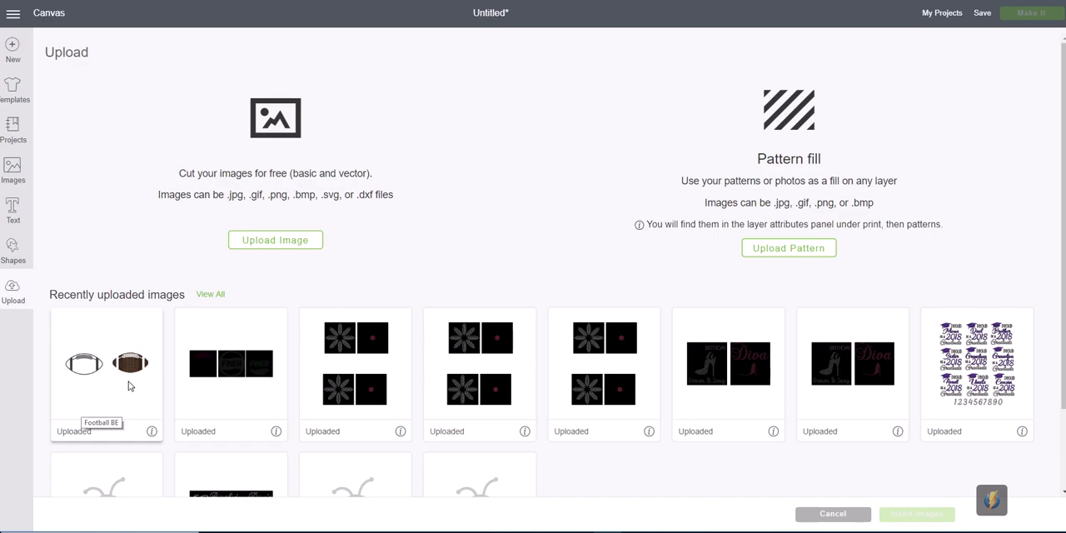
Insert the 'Football BE' image from Recently uploaded images onto the canvas
left_click(105, 366)
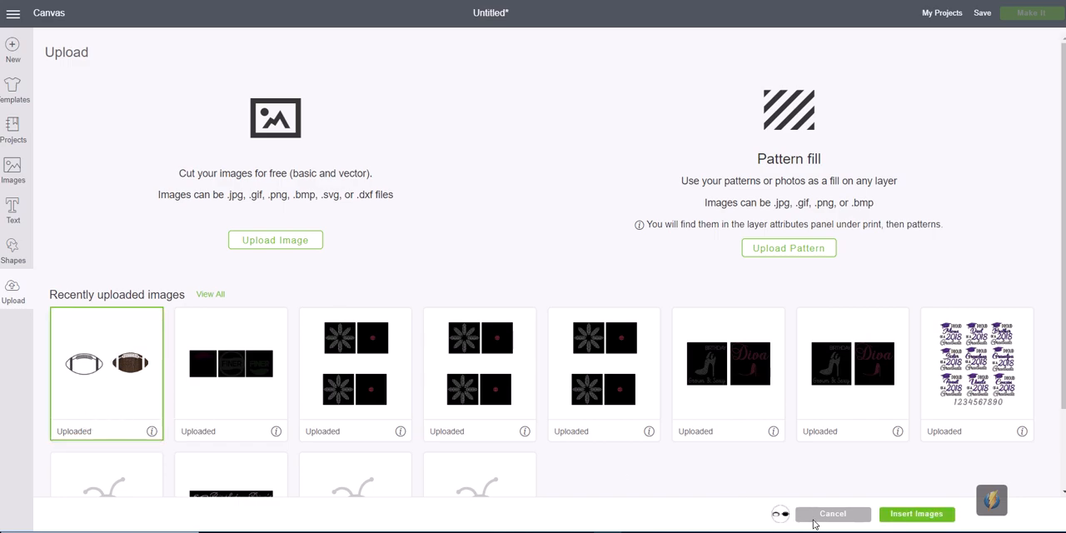
left_click(833, 514)
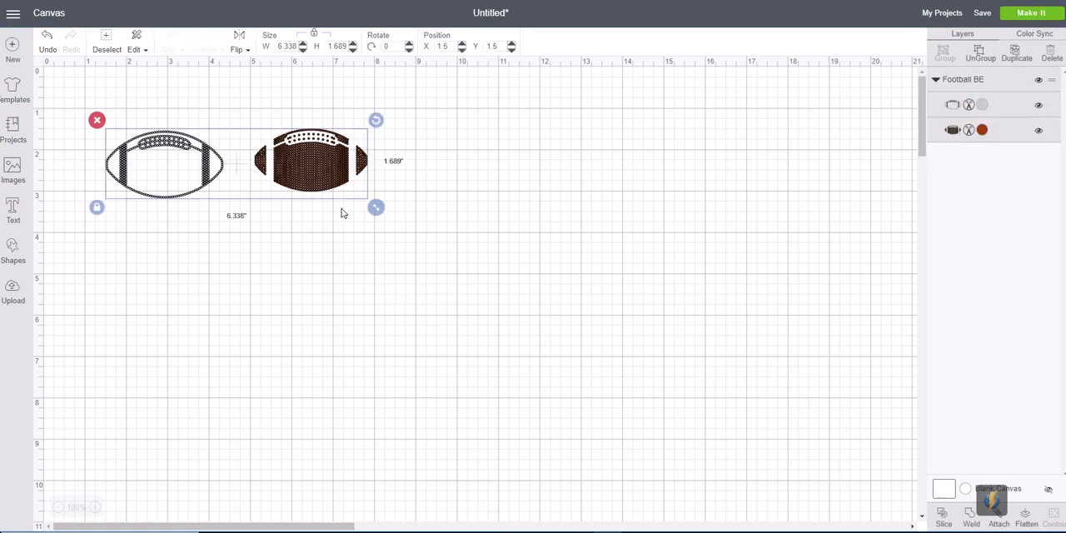
mouse_move(293, 165)
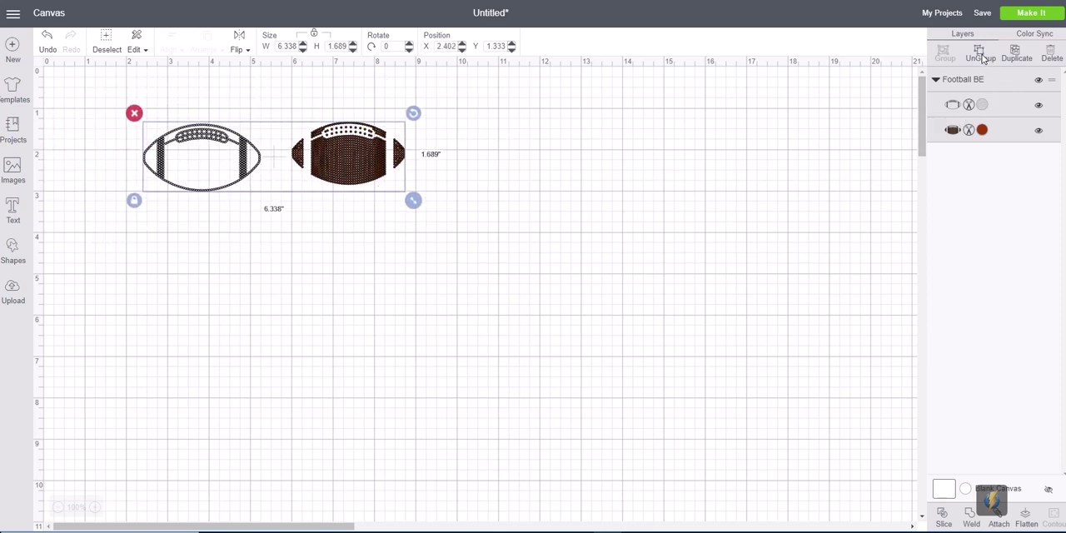
Ungroup Football BE into brown and clear layers and select the brown football
left_click(981, 53)
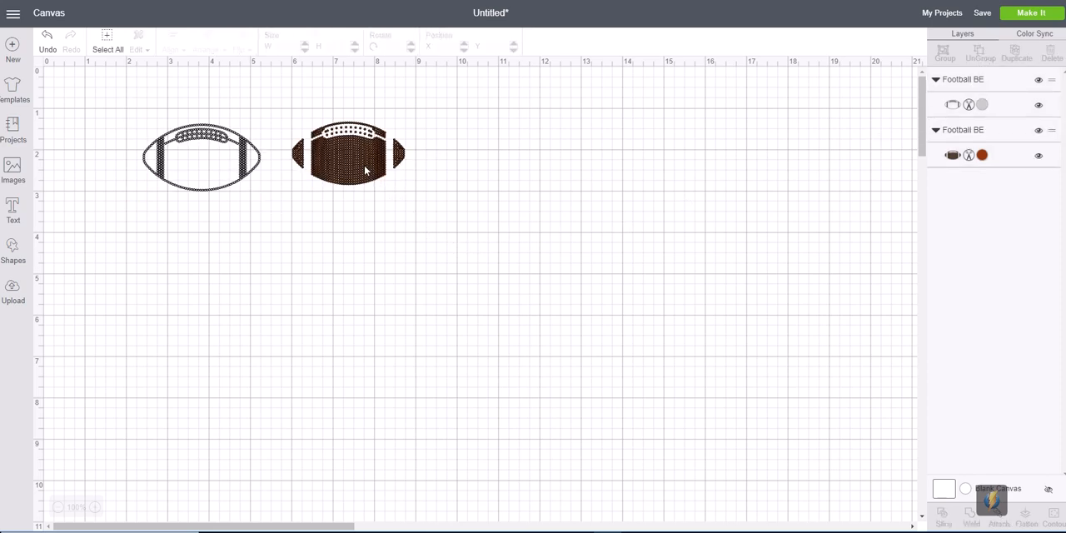
left_click(365, 169)
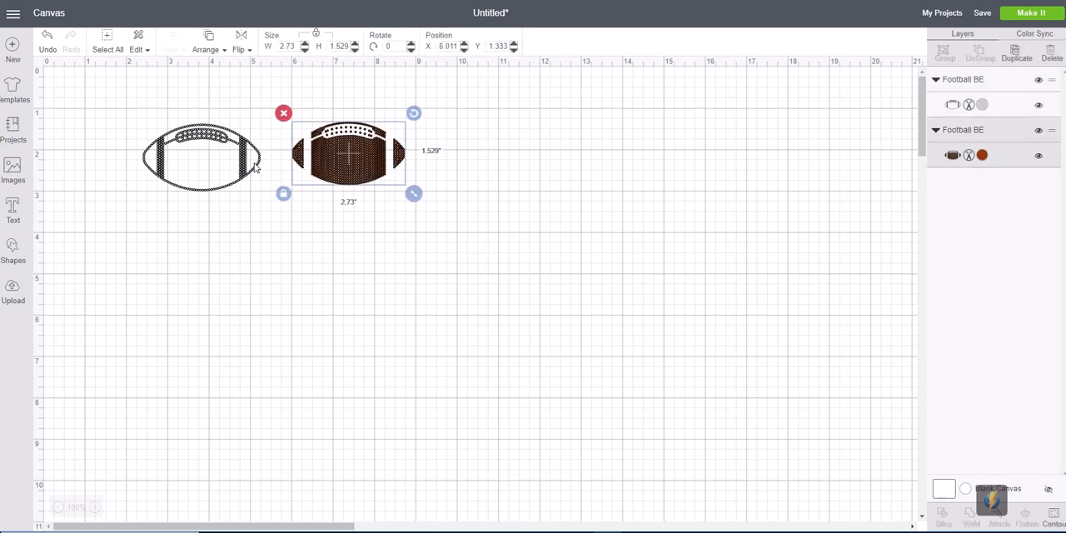
mouse_move(367, 158)
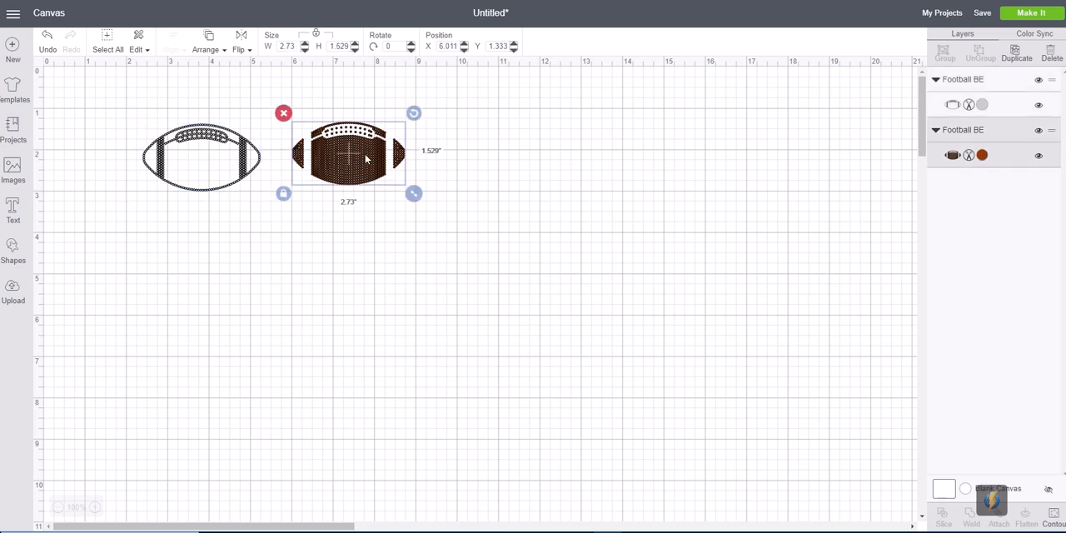
mouse_move(600, 239)
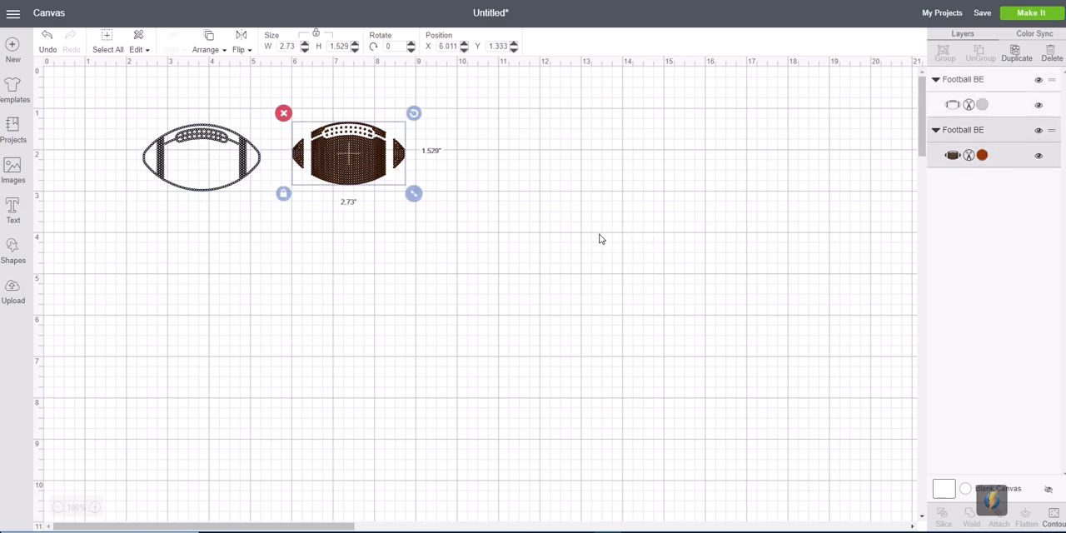
mouse_move(344, 227)
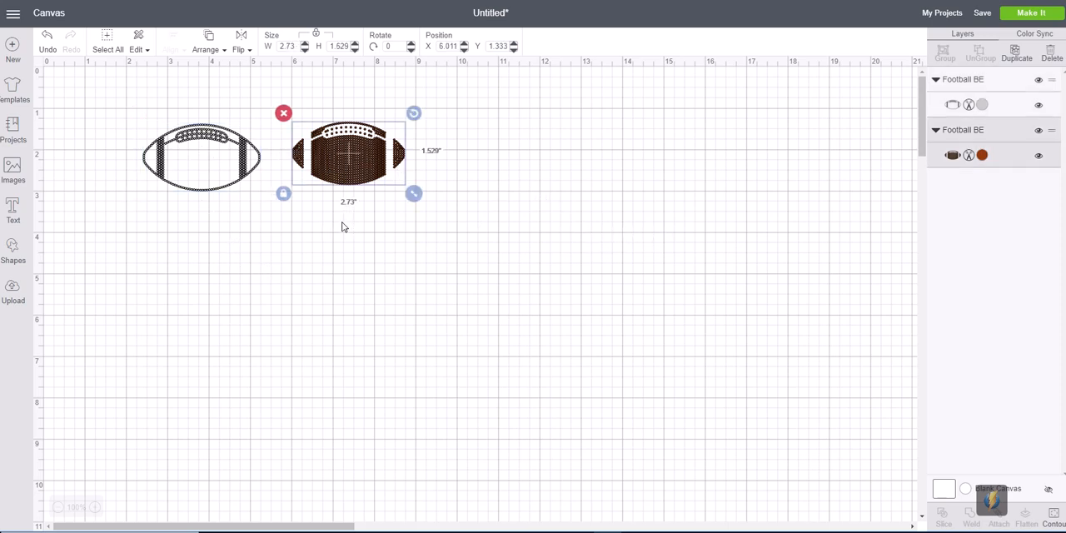
mouse_move(247, 269)
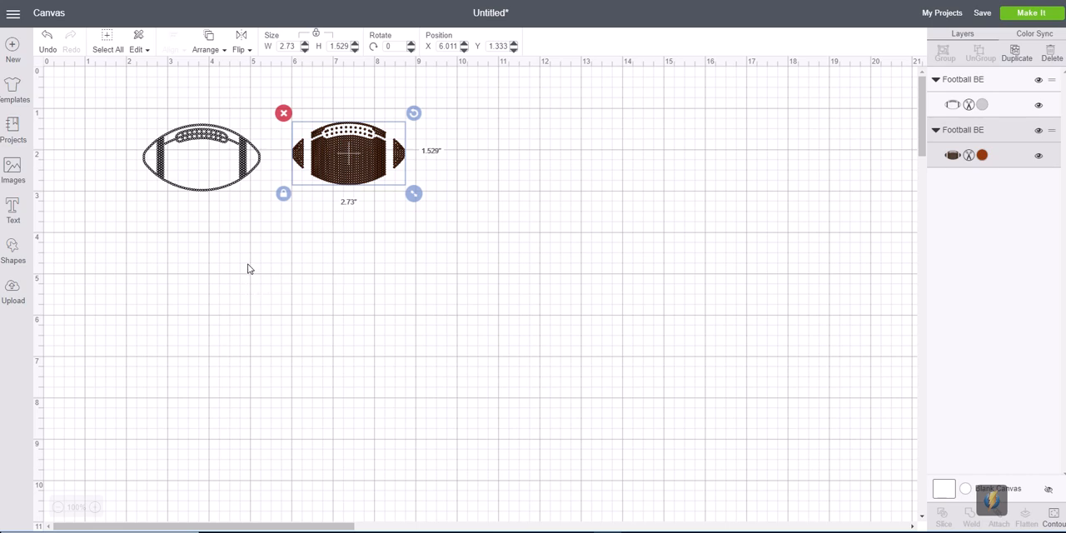
mouse_move(325, 249)
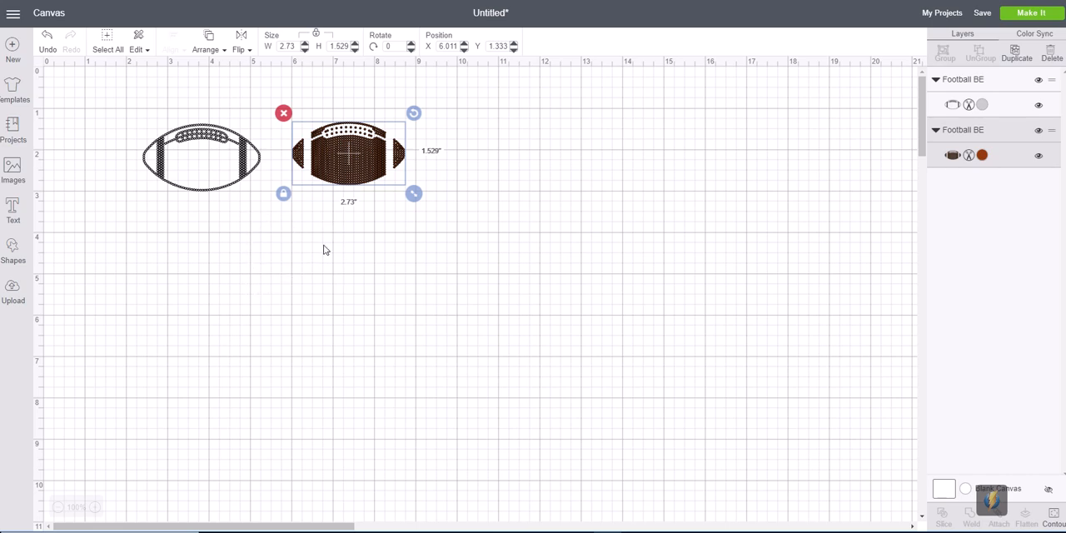
mouse_move(383, 211)
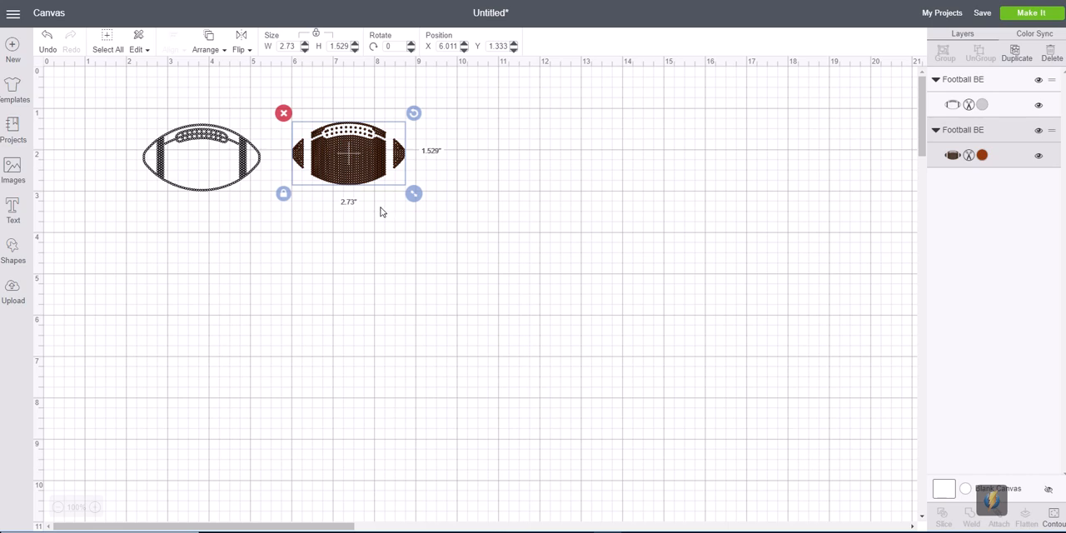
mouse_move(341, 219)
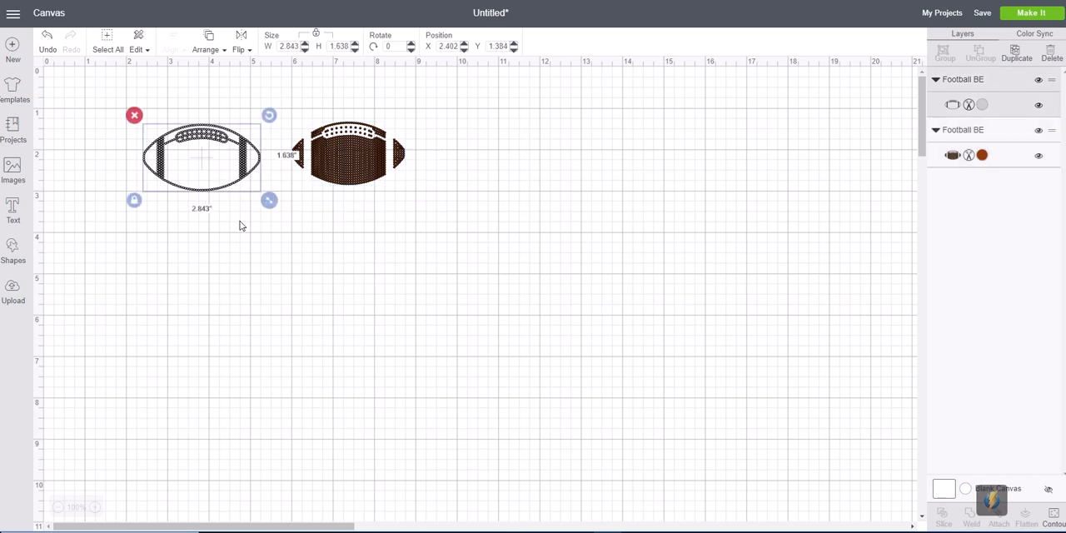
mouse_move(368, 186)
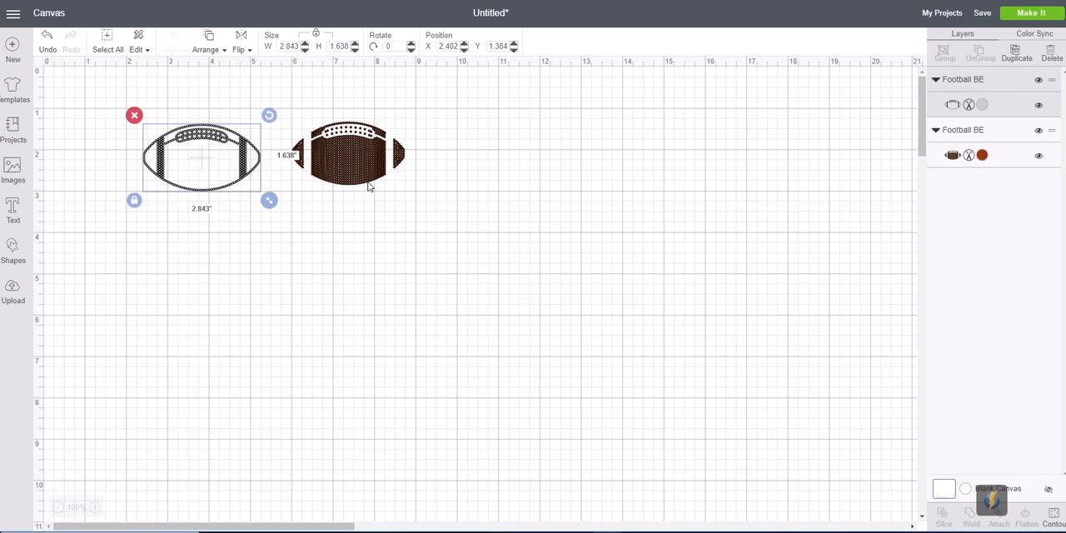
mouse_move(363, 176)
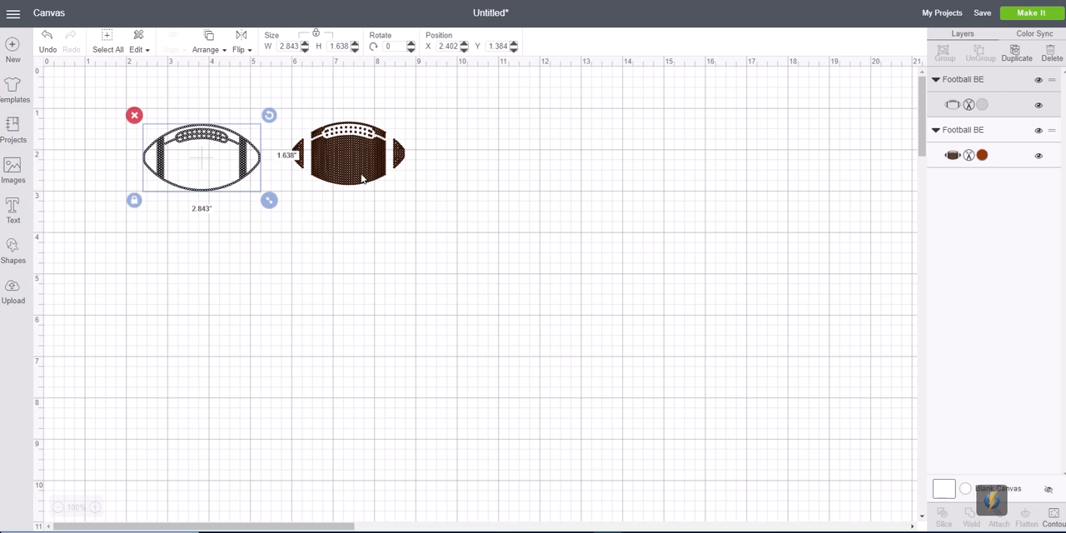
mouse_move(331, 233)
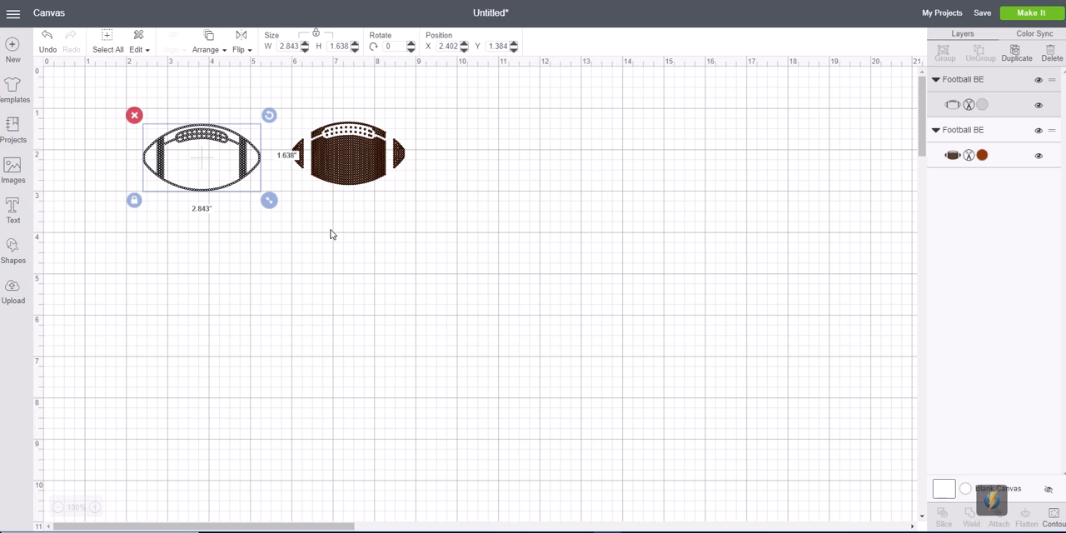
mouse_move(346, 168)
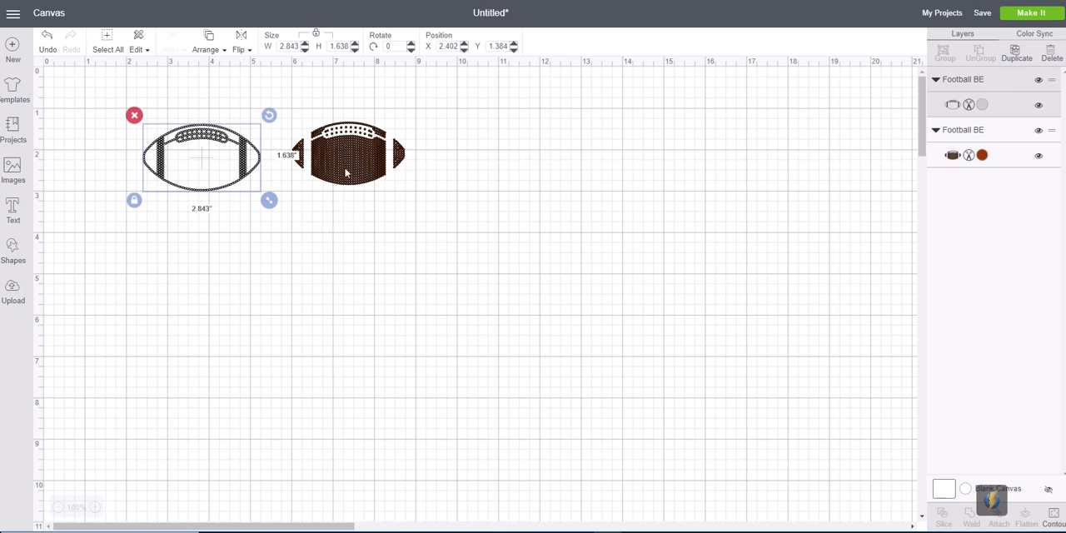
mouse_move(571, 524)
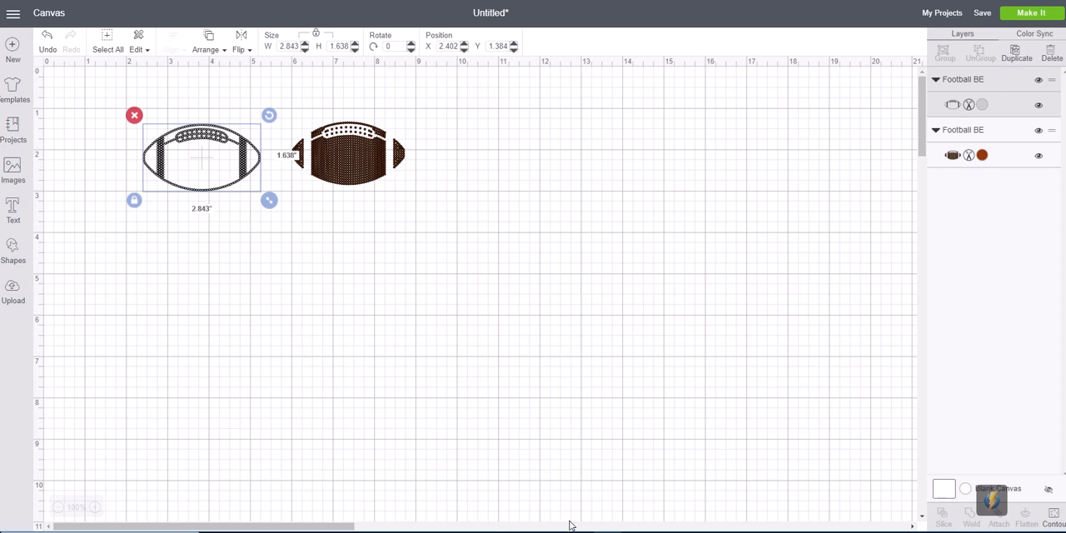
mouse_move(362, 190)
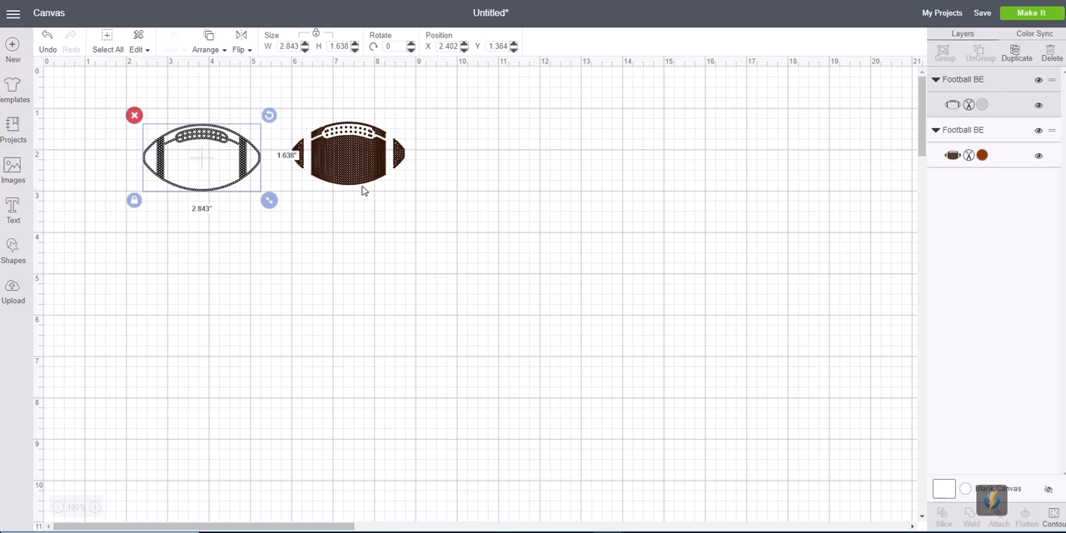
mouse_move(357, 170)
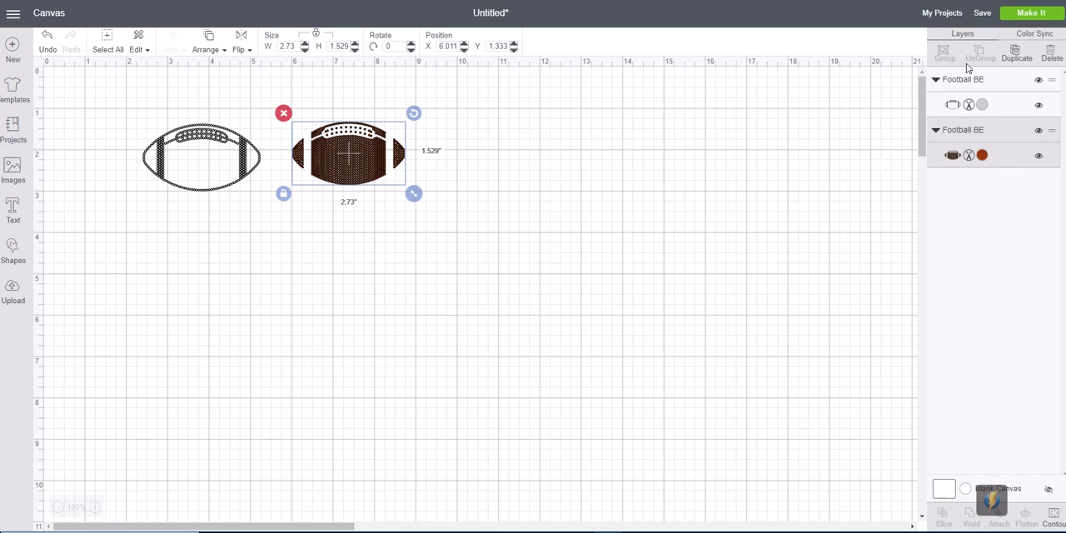
mouse_move(795, 89)
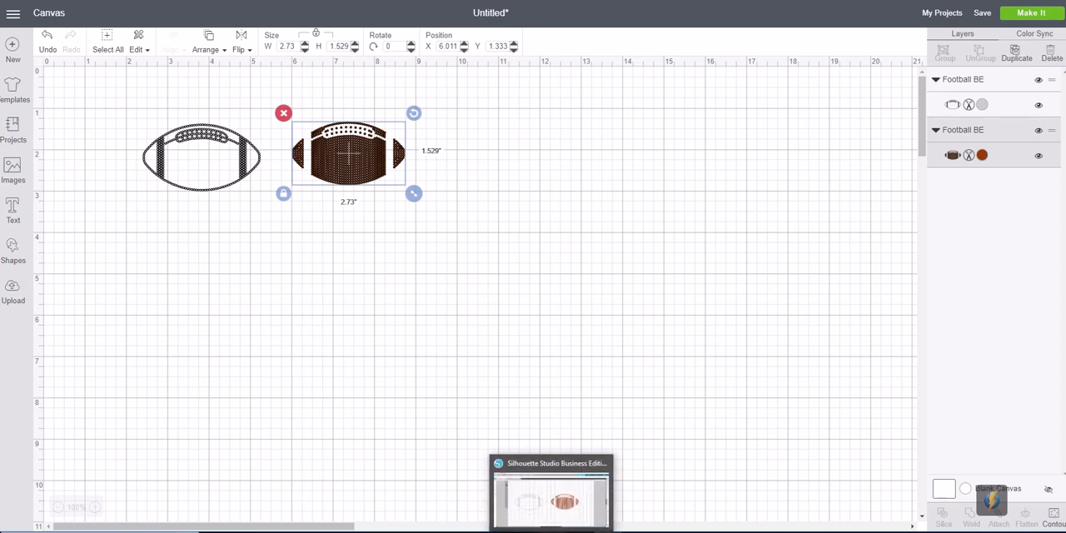
mouse_move(497, 398)
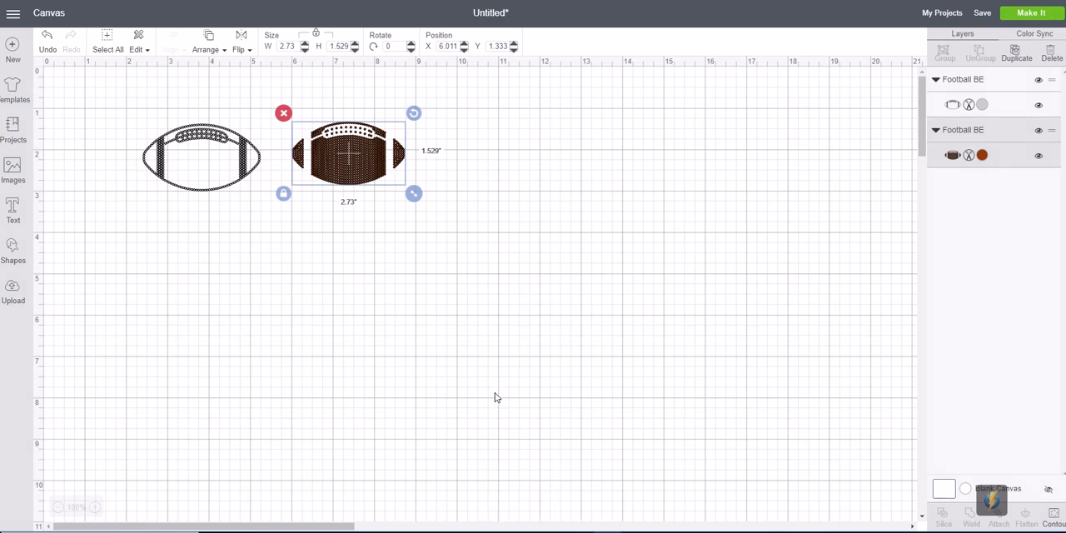
mouse_move(453, 212)
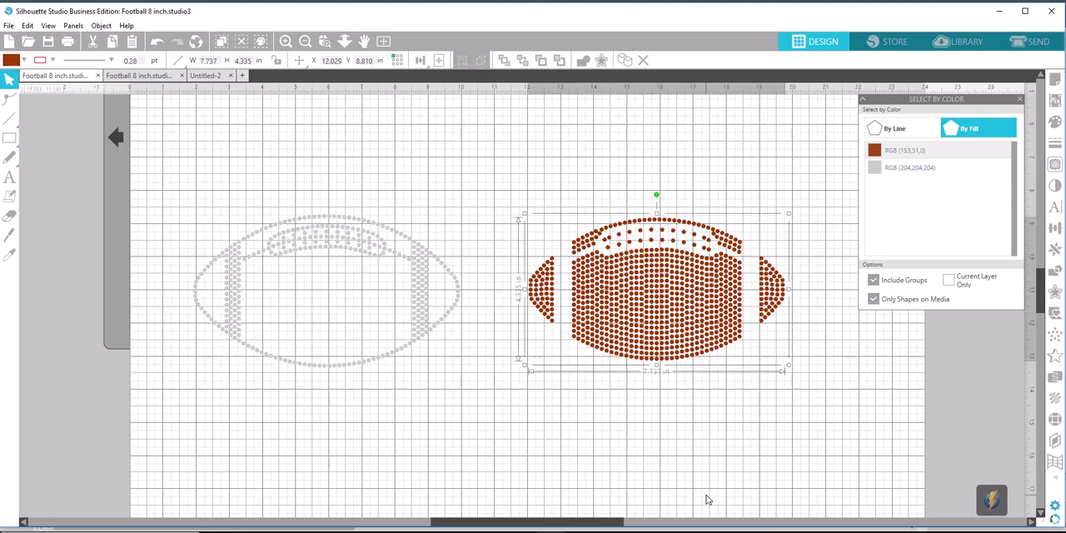
mouse_move(636, 392)
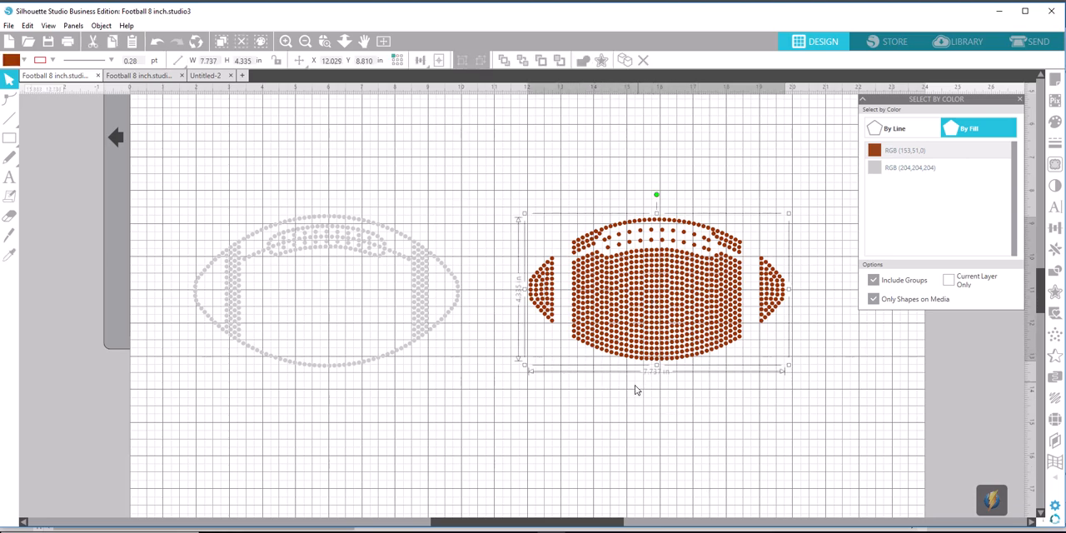
mouse_move(517, 312)
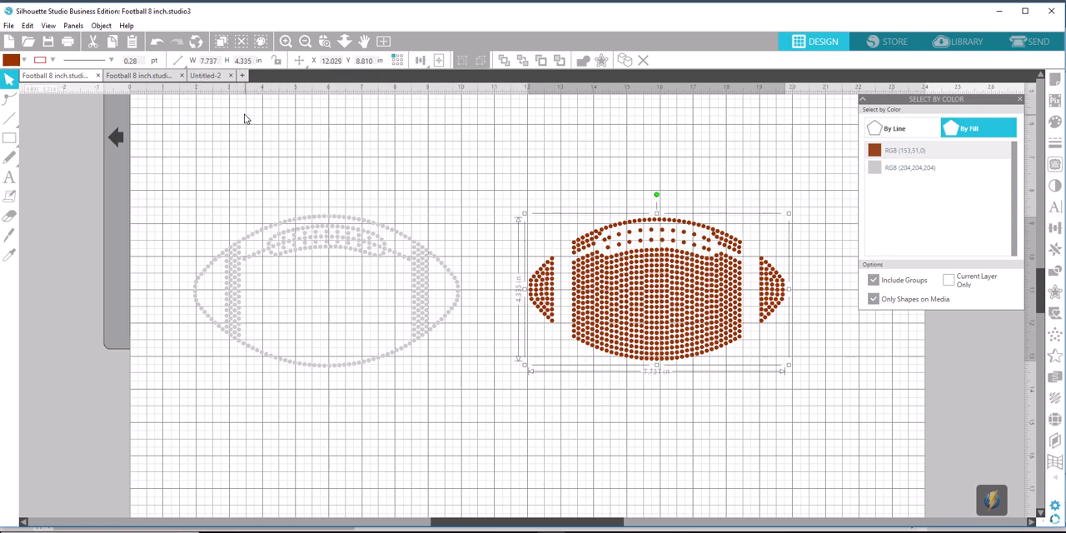
mouse_move(232, 103)
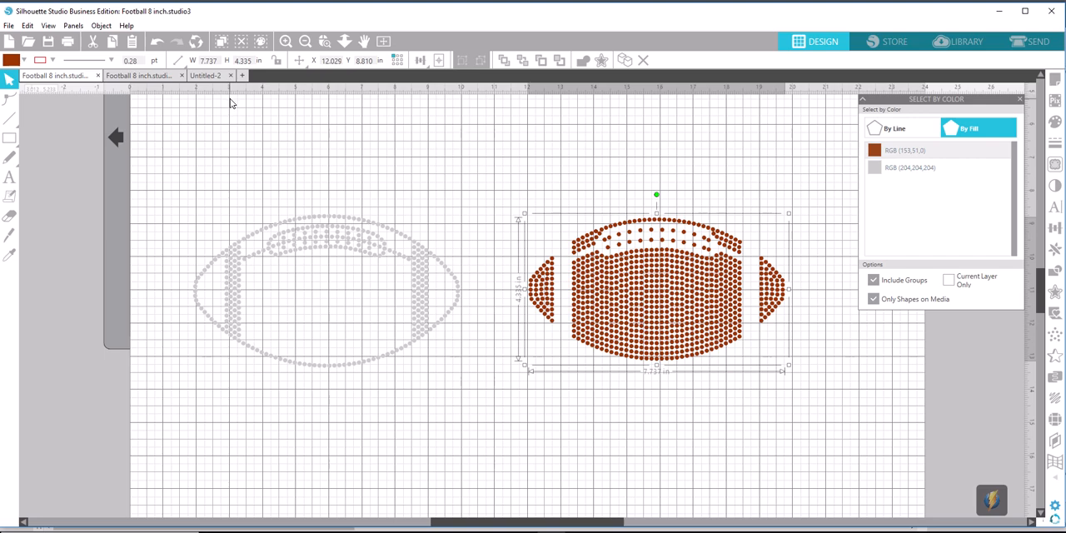
mouse_move(392, 215)
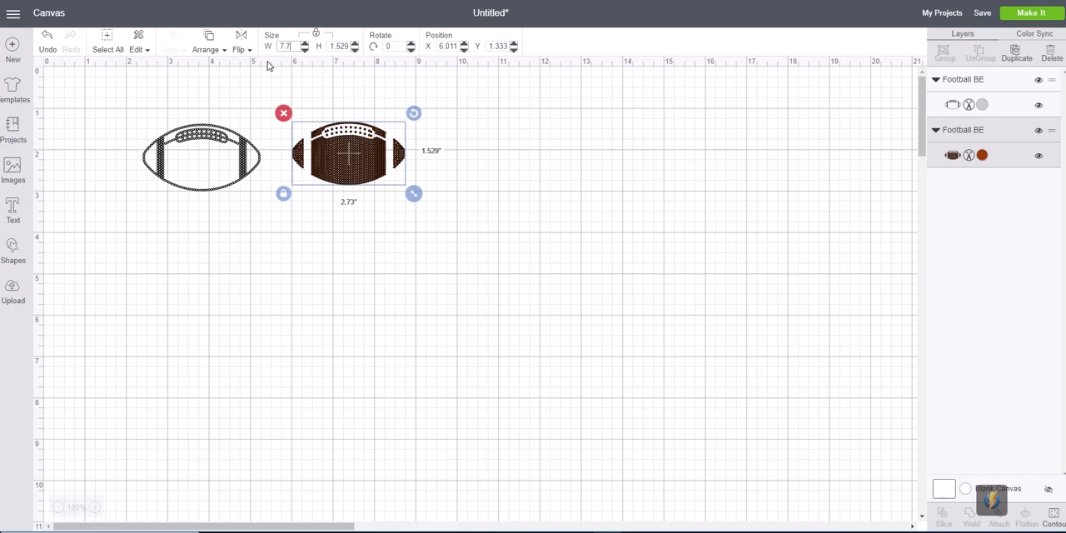
Resize the brown football to 7.737 × 4.335 in and select the clear football
left_click_drag(414, 193, 621, 309)
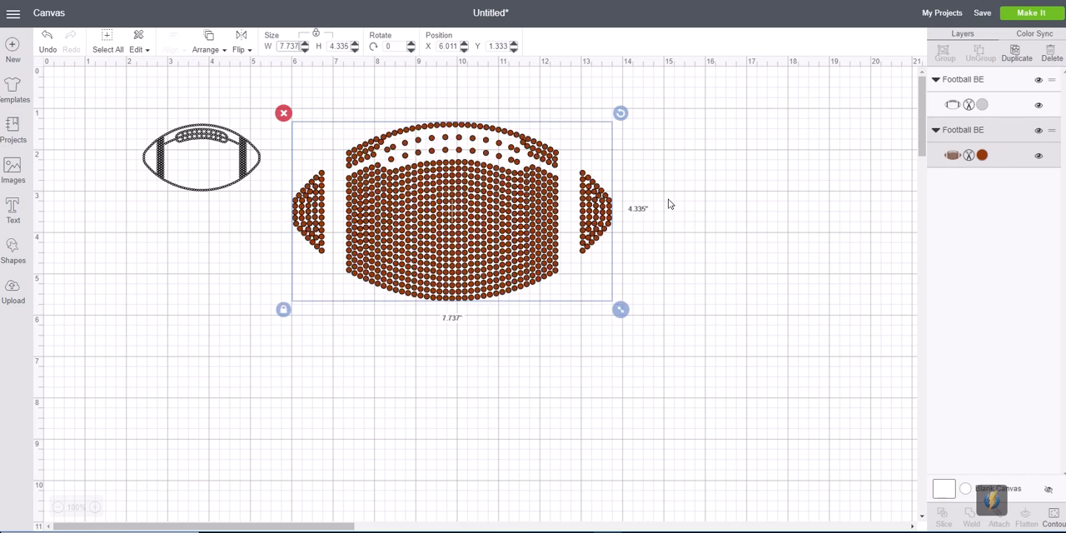
mouse_move(640, 220)
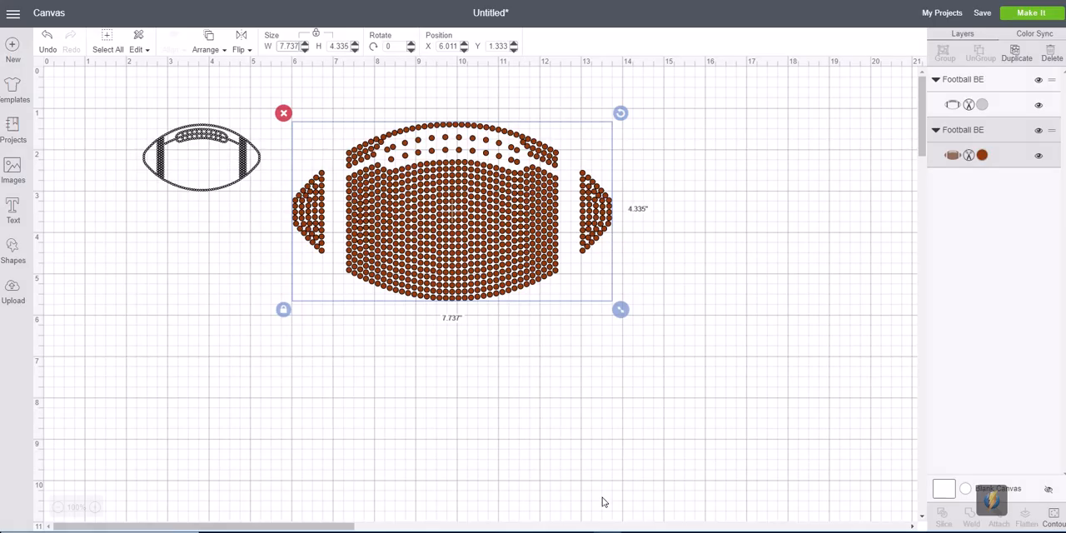
left_click(202, 157)
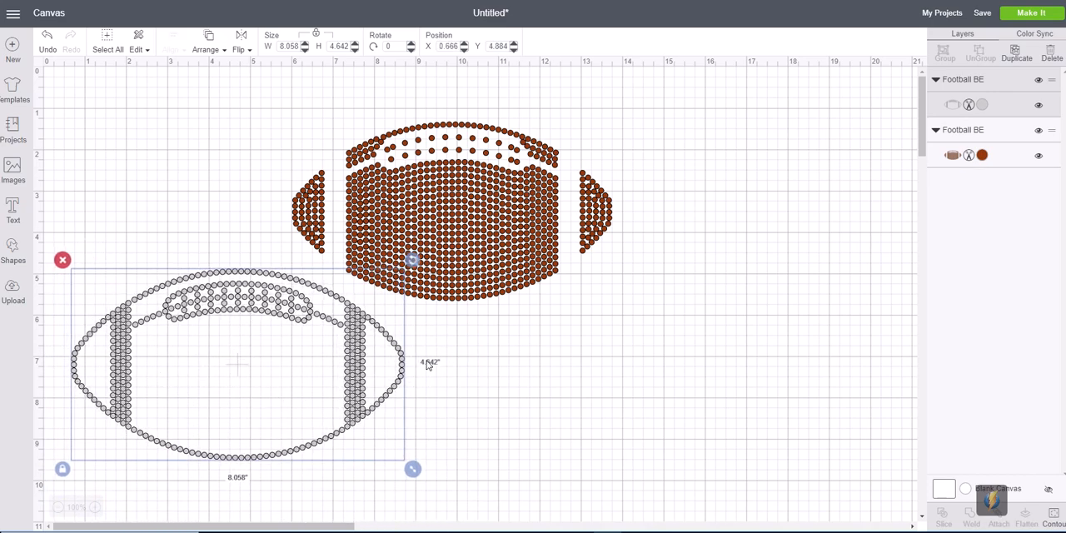
mouse_move(431, 386)
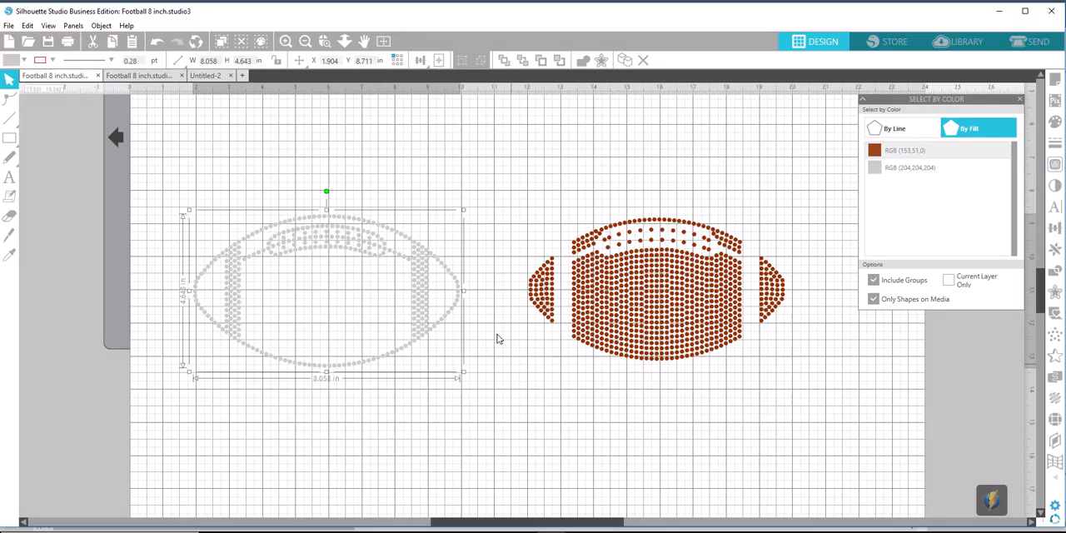
mouse_move(233, 122)
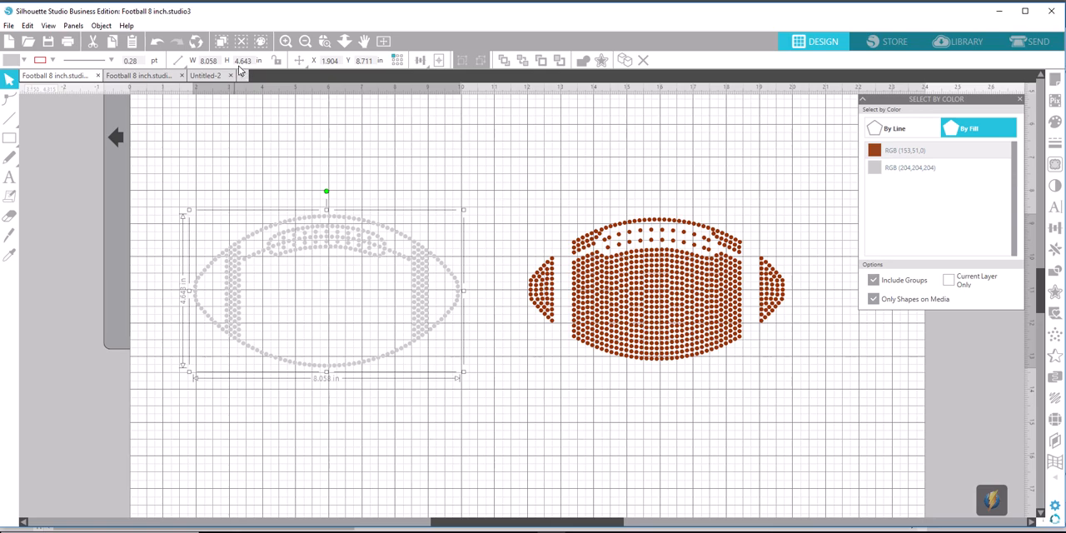
mouse_move(241, 73)
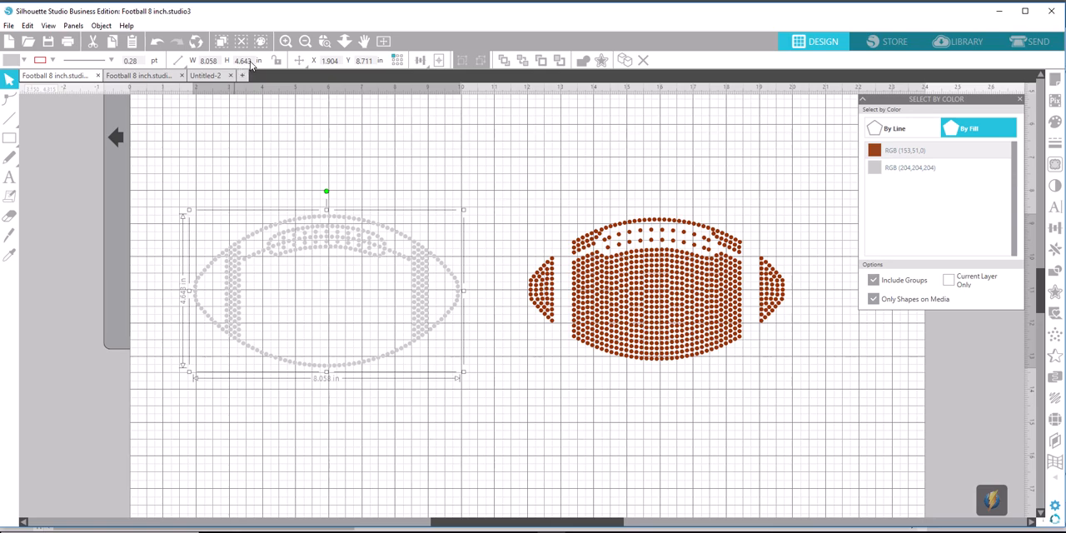
mouse_move(351, 252)
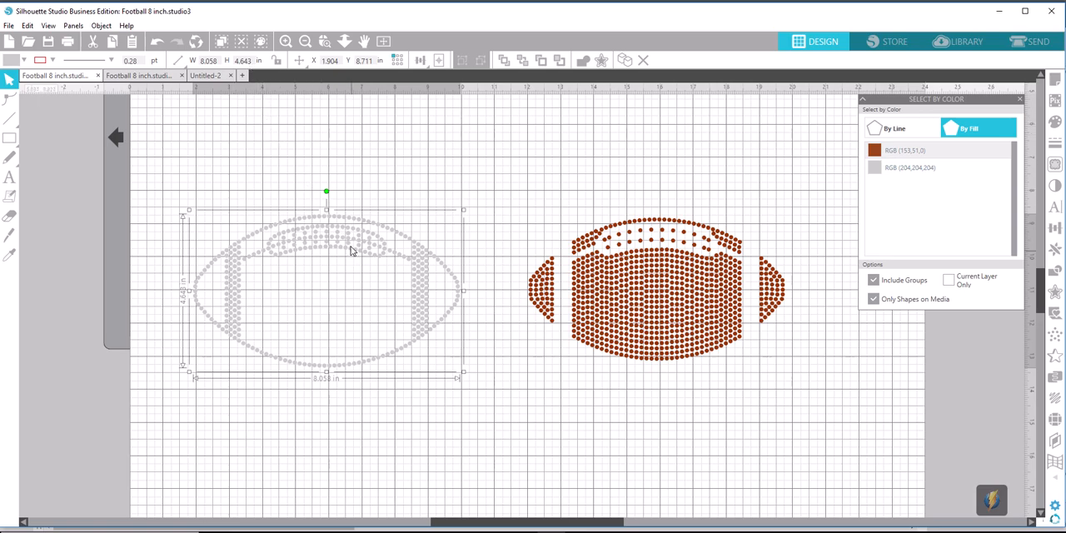
mouse_move(383, 255)
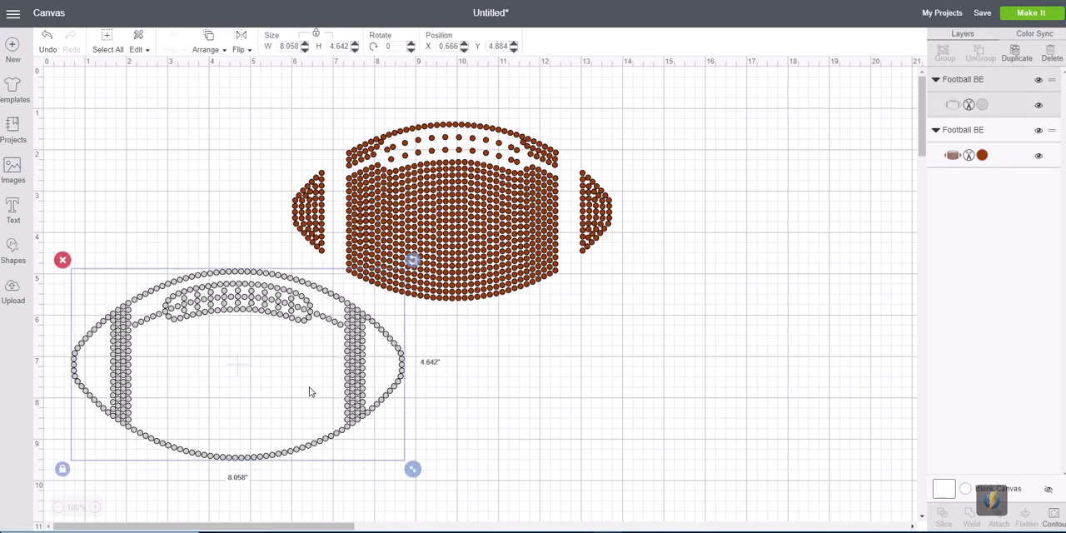
Overlay the clear football on the brown one to check alignment, then separate them
left_click_drag(237, 367, 457, 200)
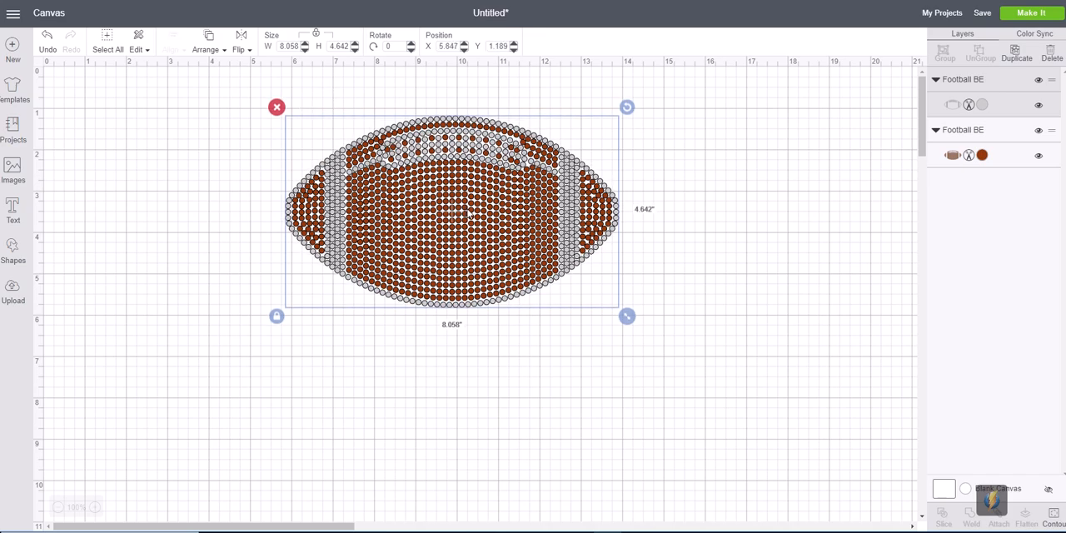
mouse_move(678, 393)
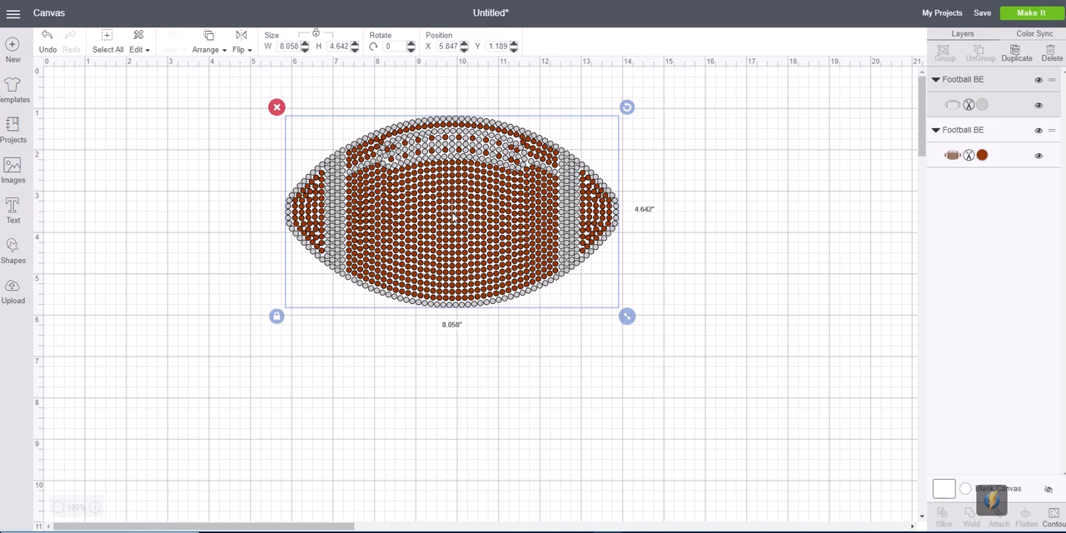
left_click_drag(450, 212, 233, 420)
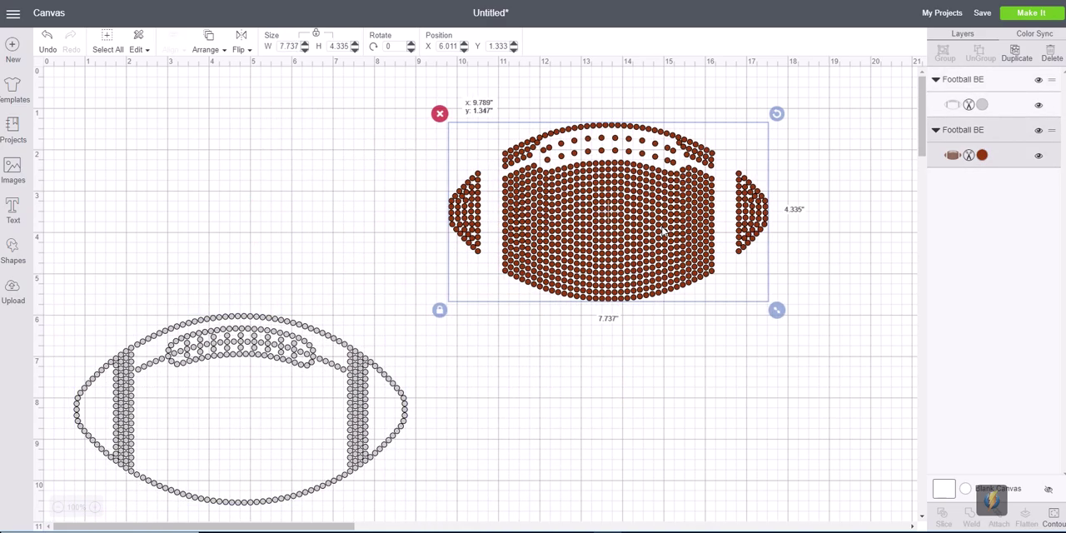
left_click_drag(608, 213, 679, 212)
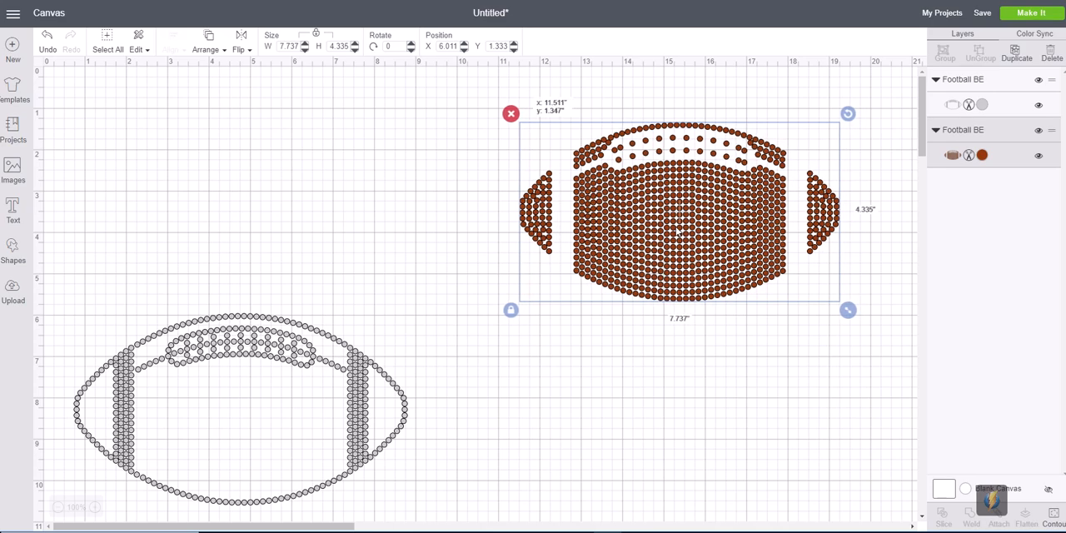